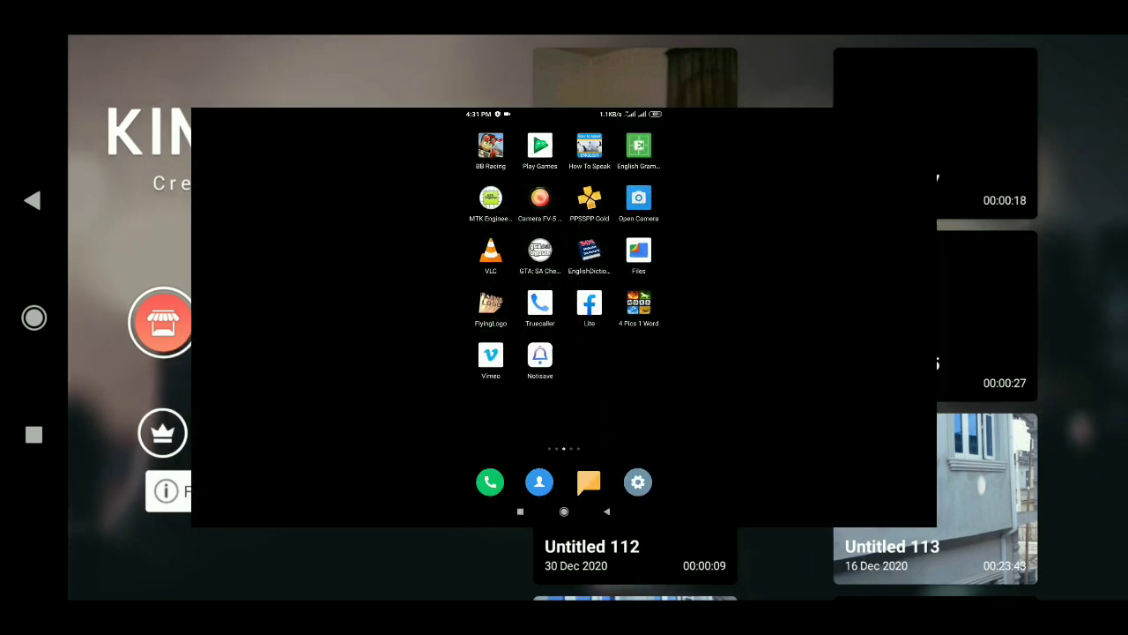
Scroll the home project list and open the 18-second Untitled 117 project
scroll("left", 3)
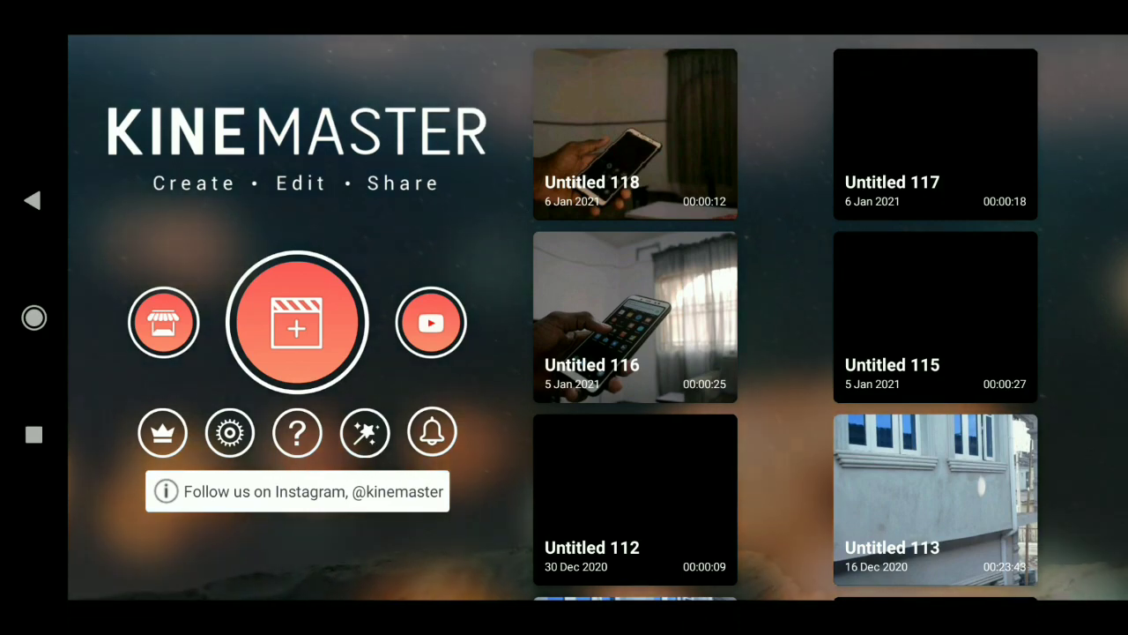
left_click(934, 133)
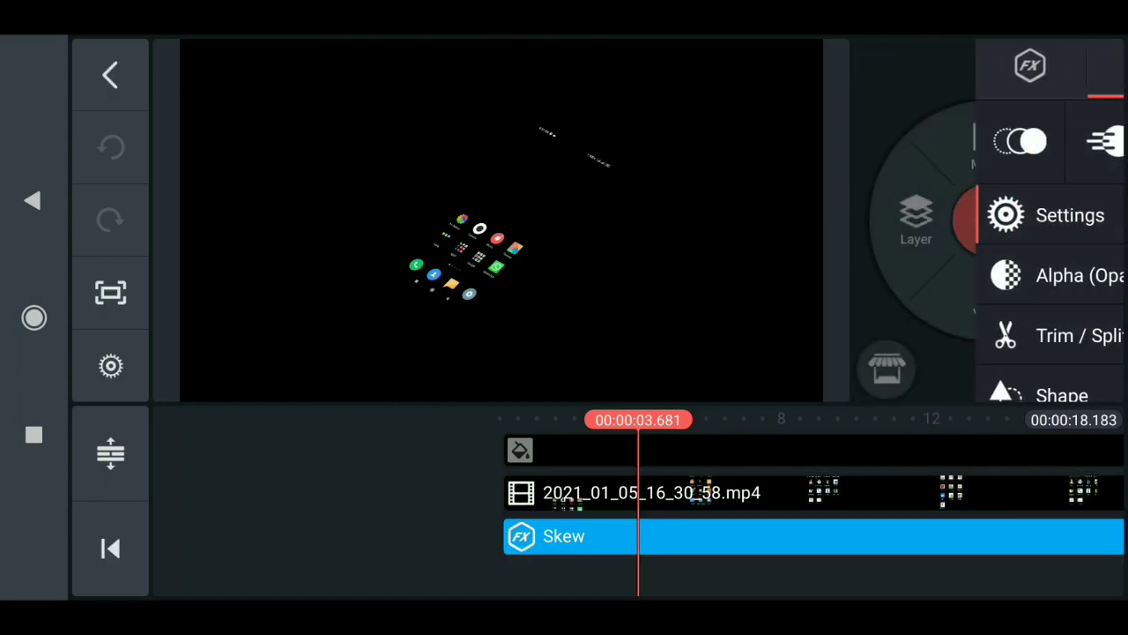
Look up the Skew effect in the effects store and confirm it is installed
left_click(989, 220)
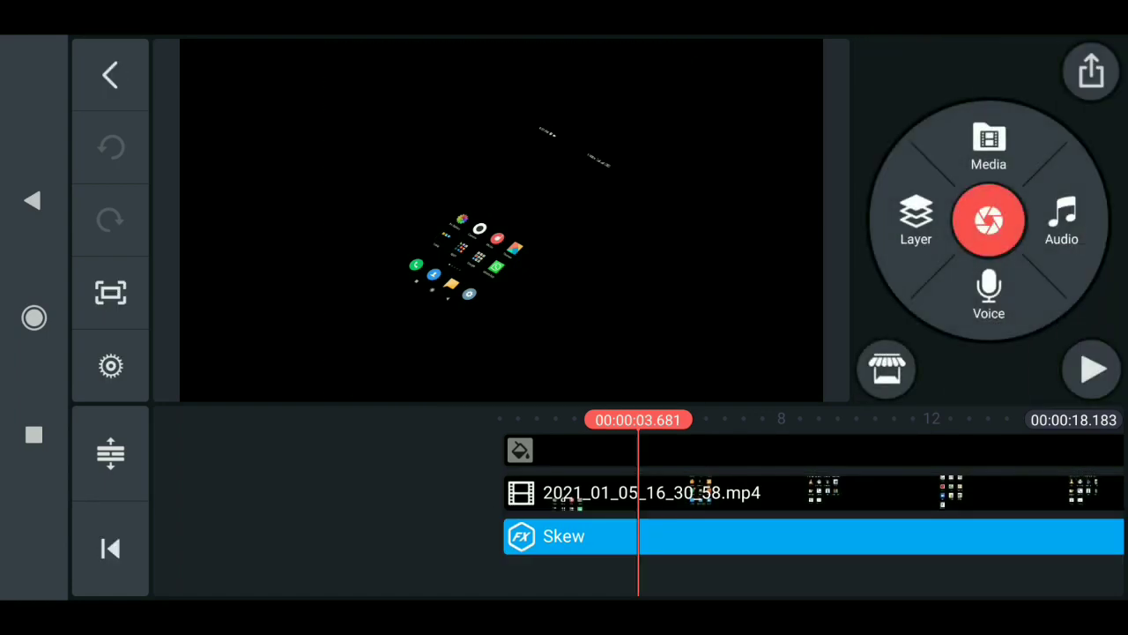
left_click(915, 220)
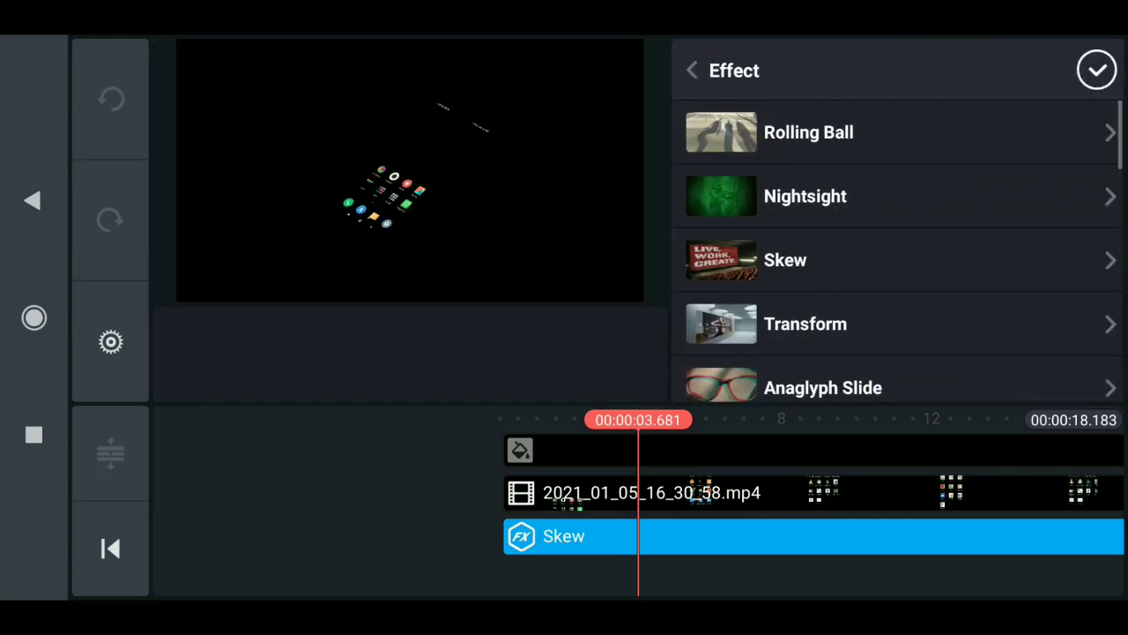
scroll("down", 3)
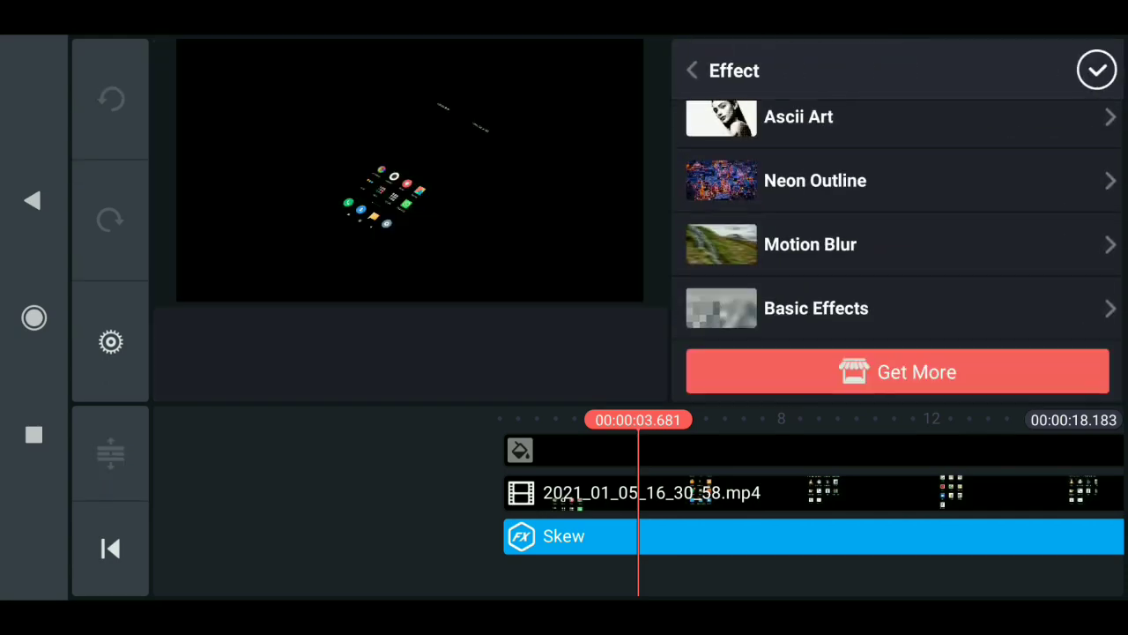
left_click(898, 371)
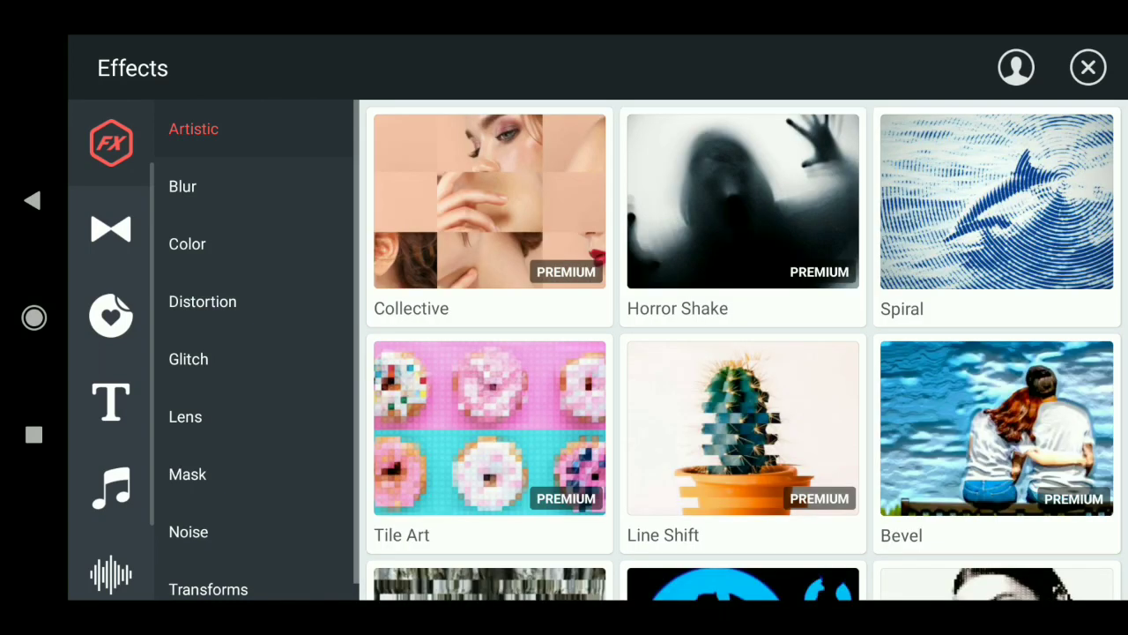
scroll("up", 3)
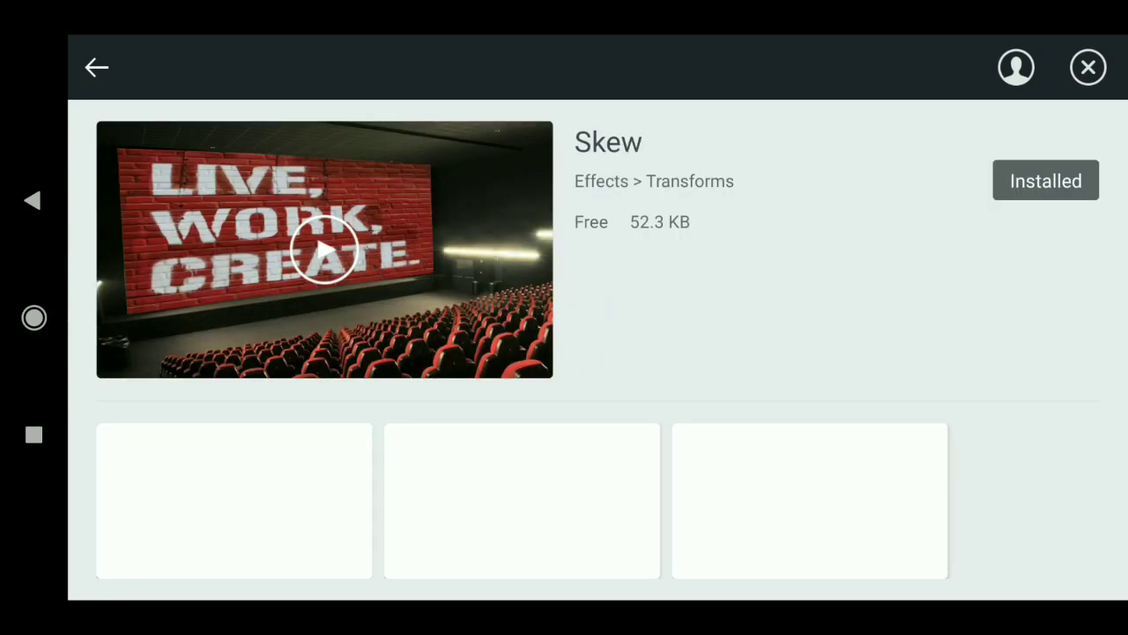
Leave the effects store and close Untitled 117 to return home
left_click(97, 67)
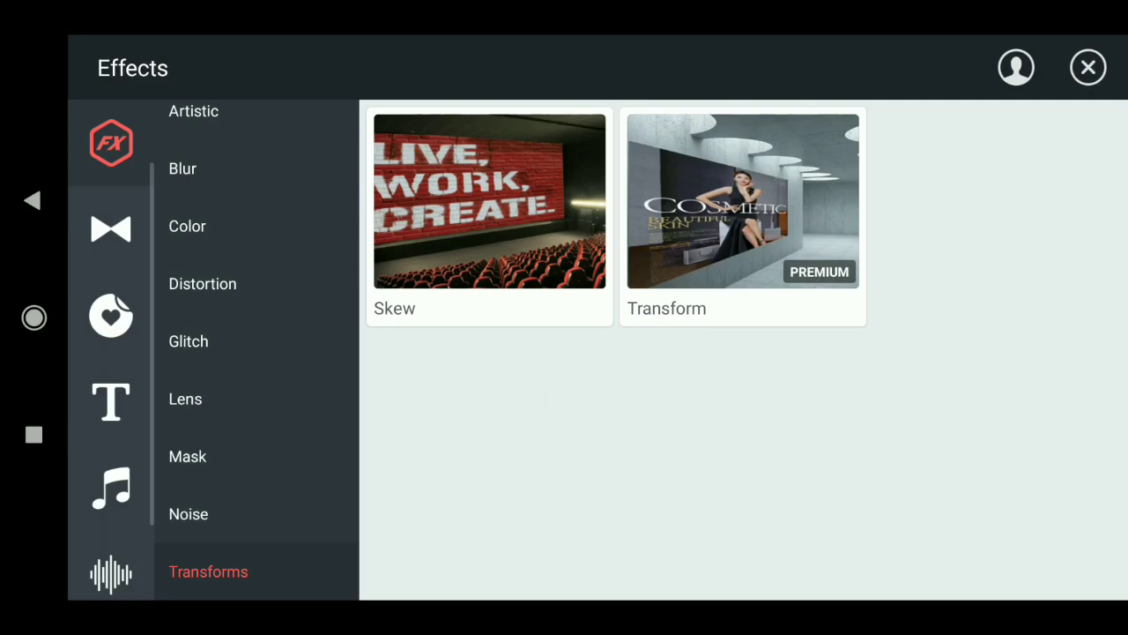
left_click(489, 200)
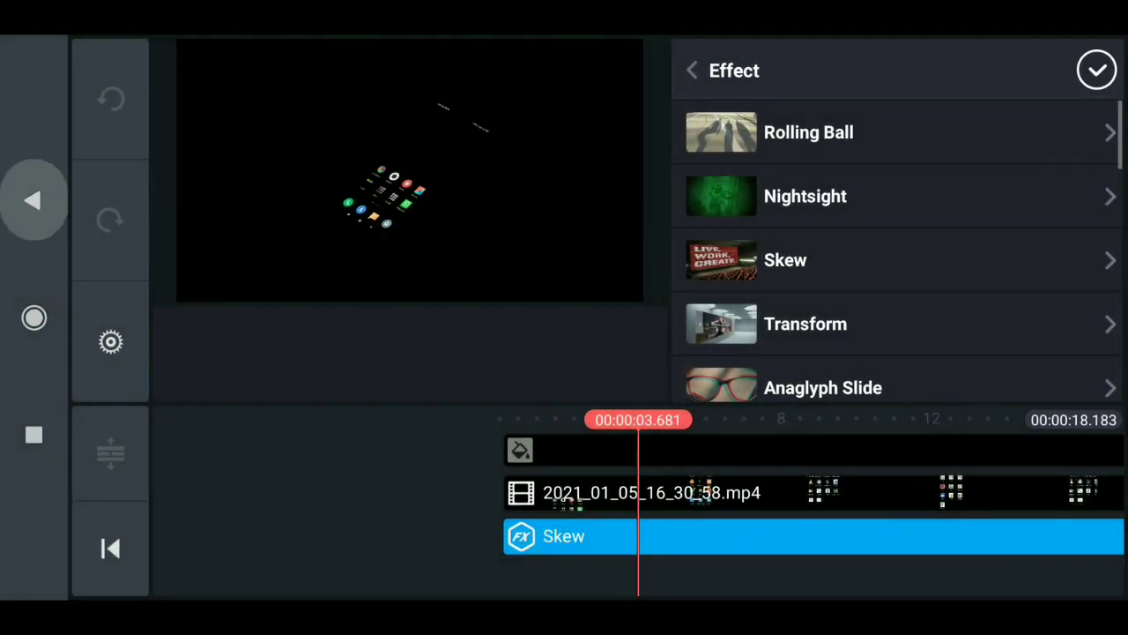
left_click(1097, 70)
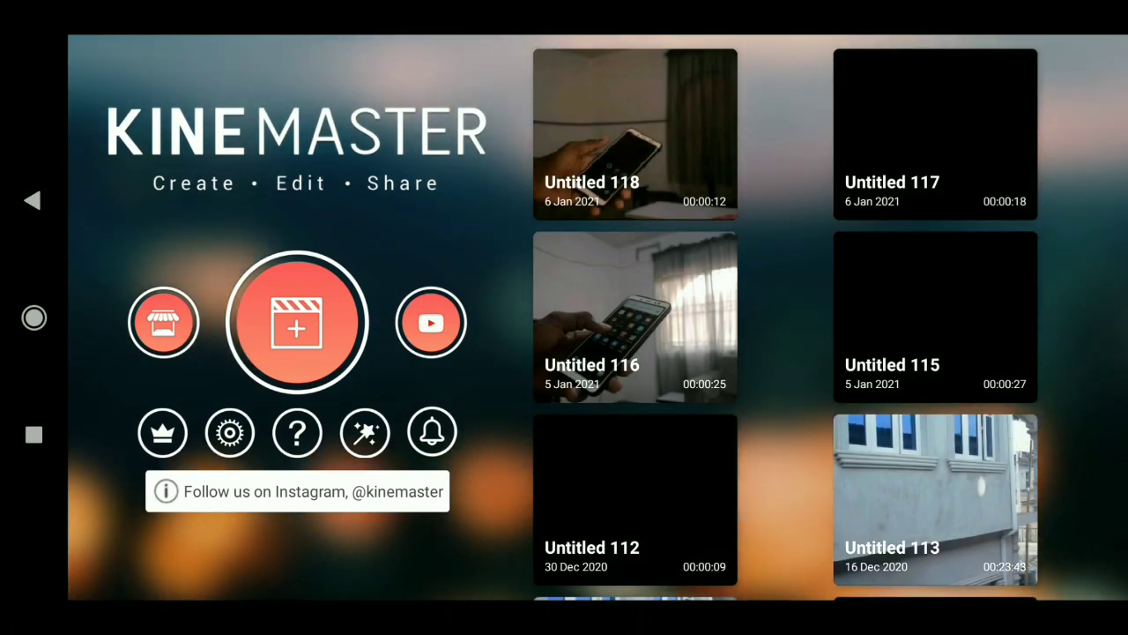
Create a 16:9 project with a black background and the 2021_01_05_16_30_58.mp4 recording from AzRecorderFree
left_click(297, 320)
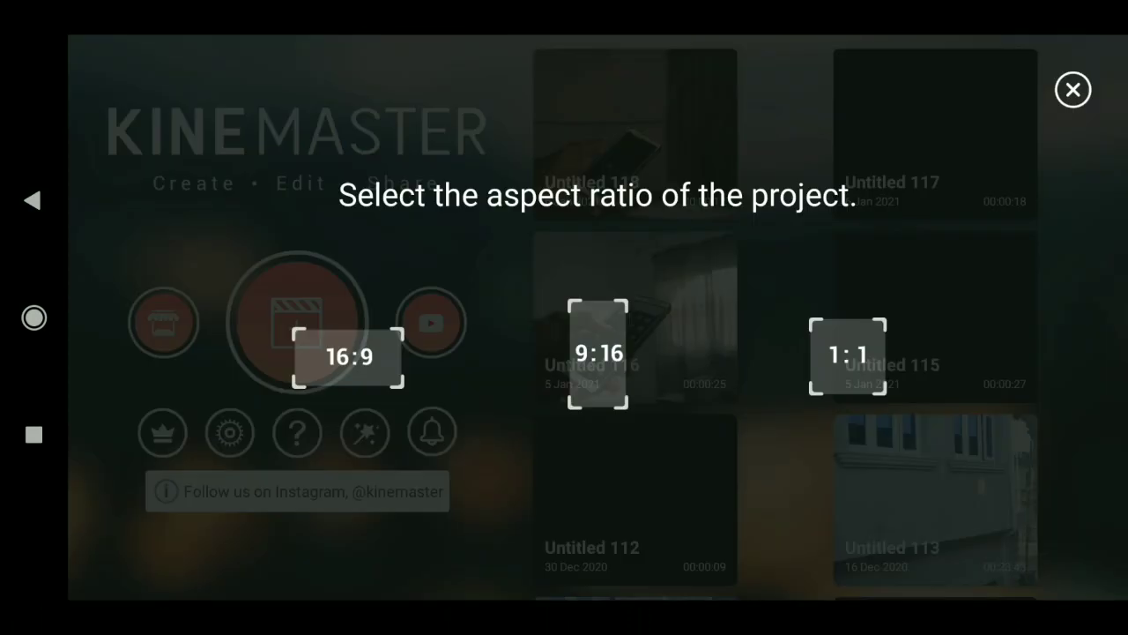
left_click(349, 356)
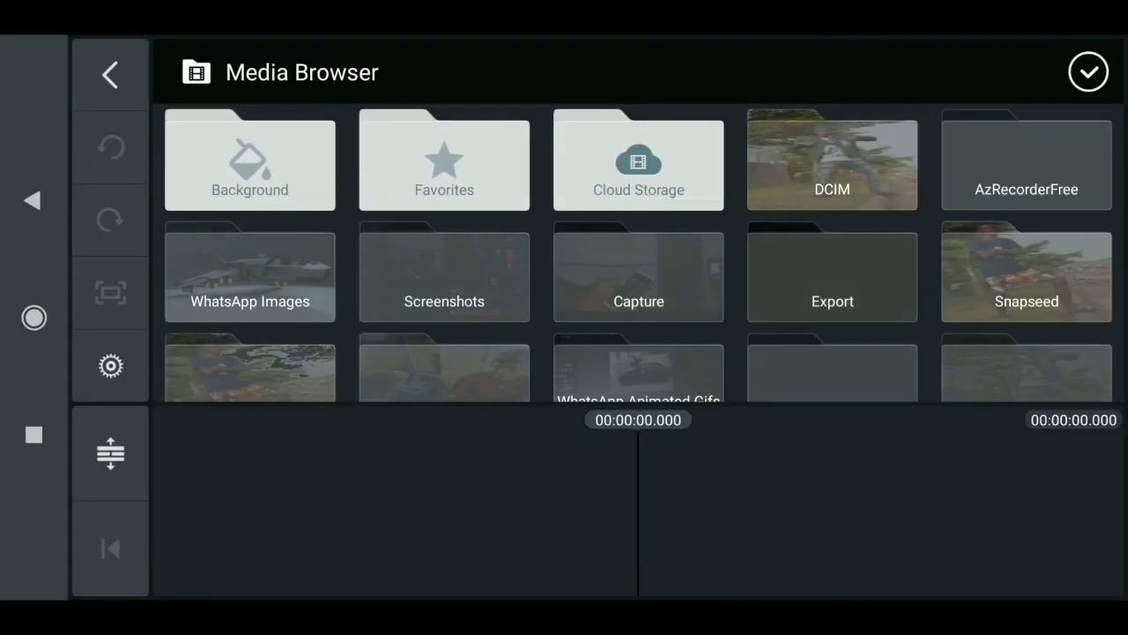
left_click(250, 161)
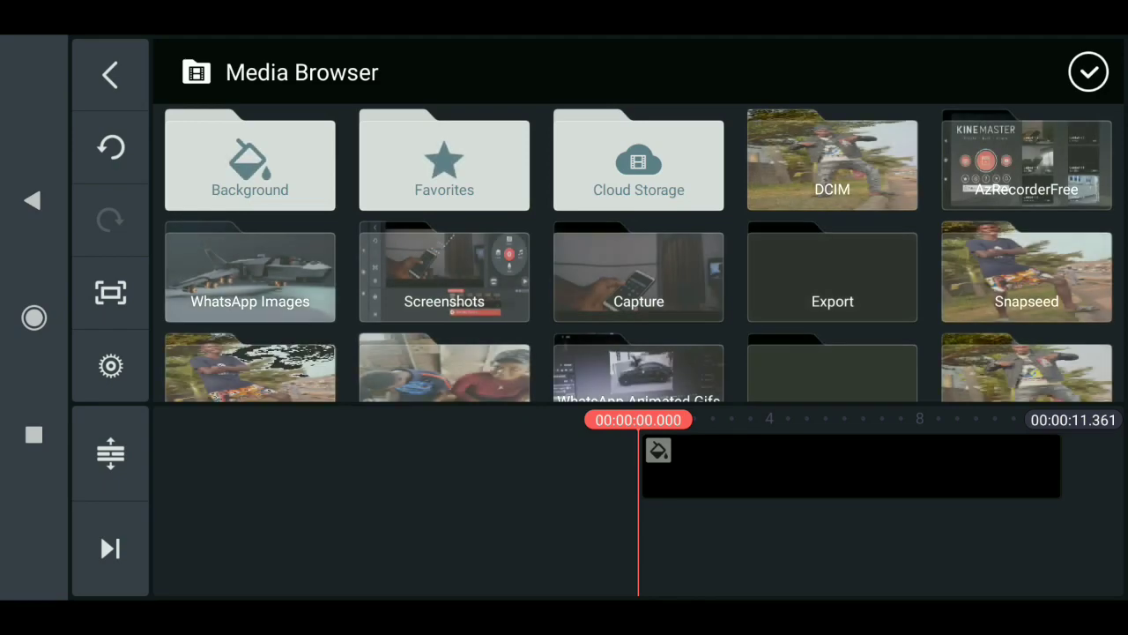
left_click(1026, 159)
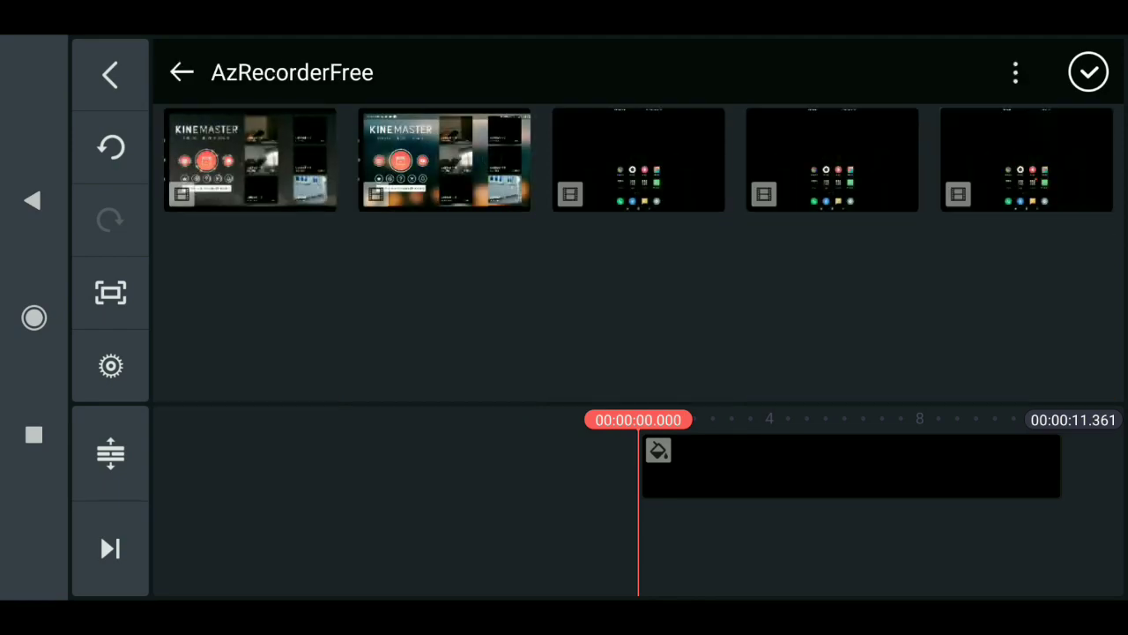
left_click(638, 160)
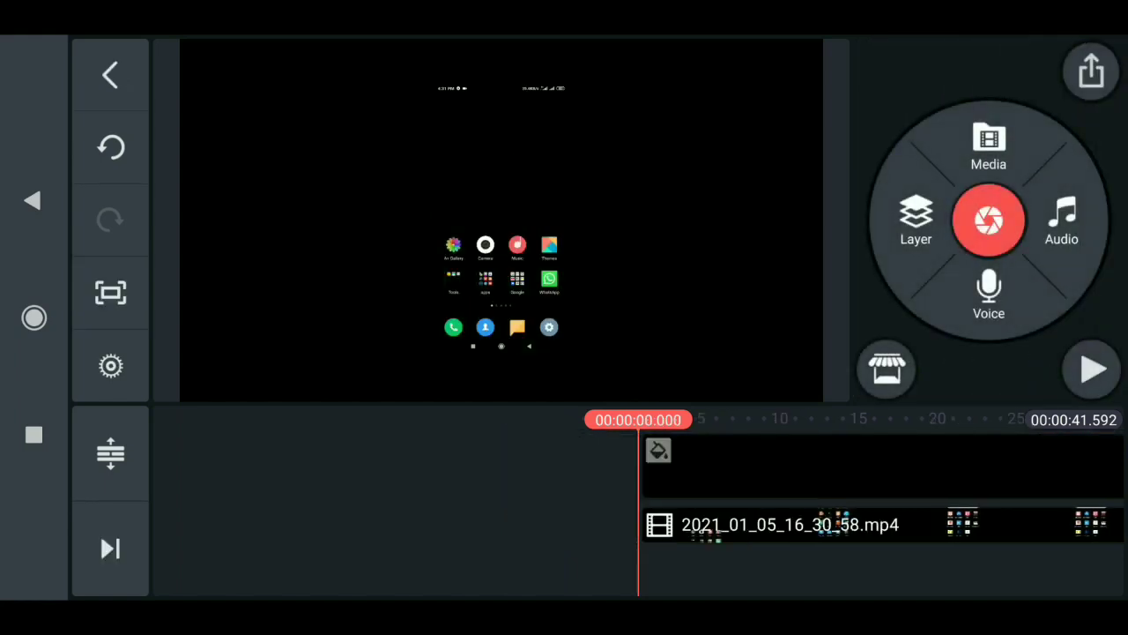
Add the handheld phone video and crop the screen recording to its portrait phone area
left_click(988, 145)
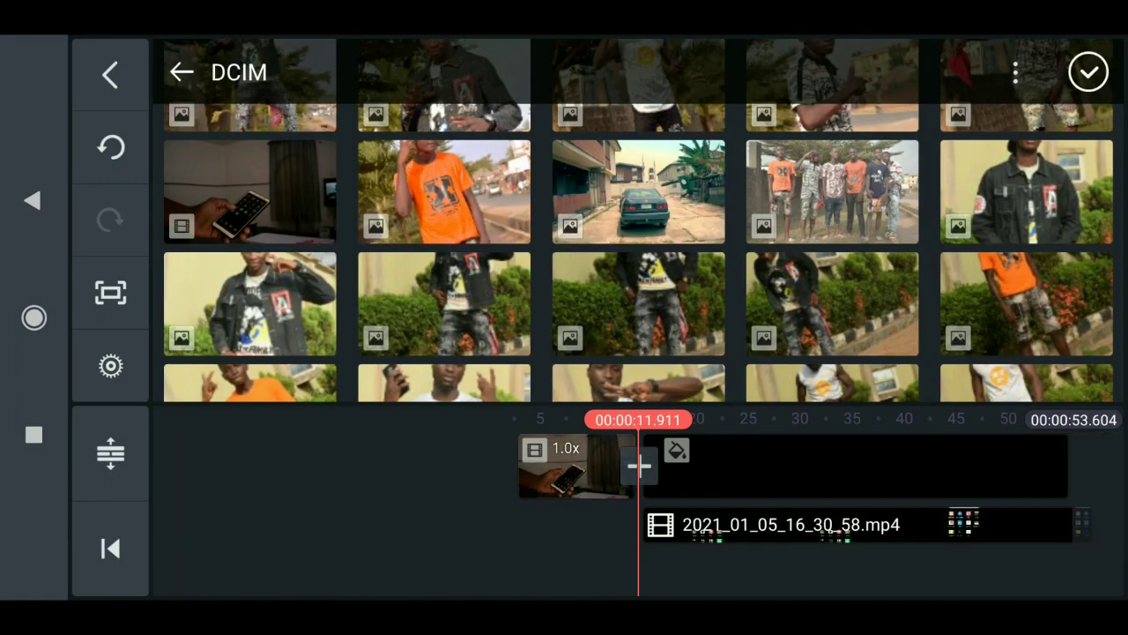
left_click(1089, 71)
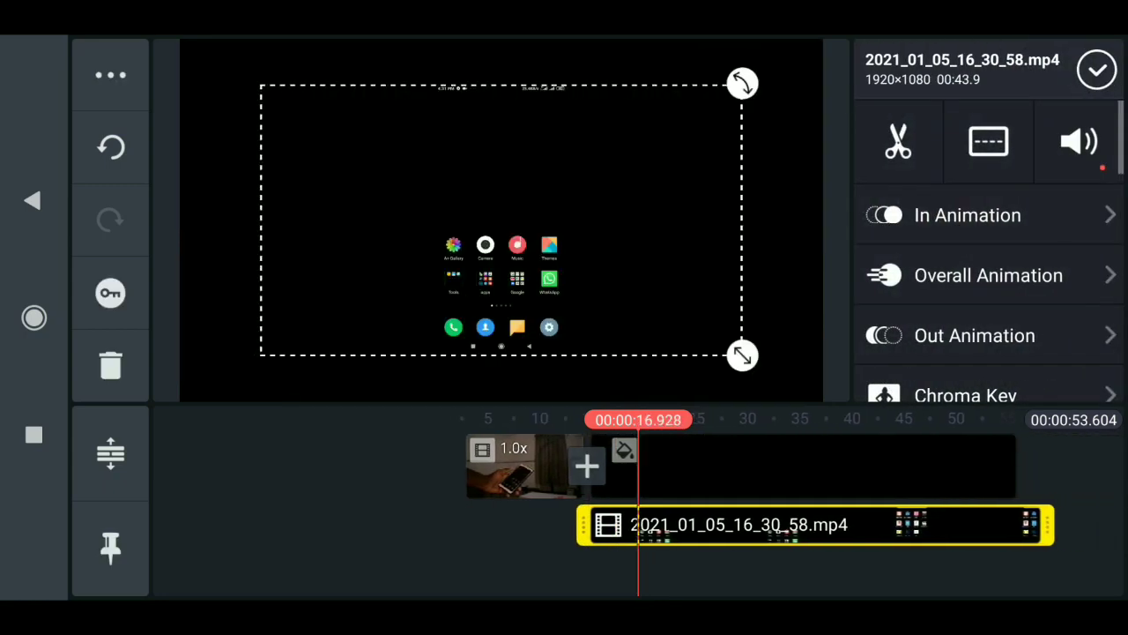
scroll("down", 3)
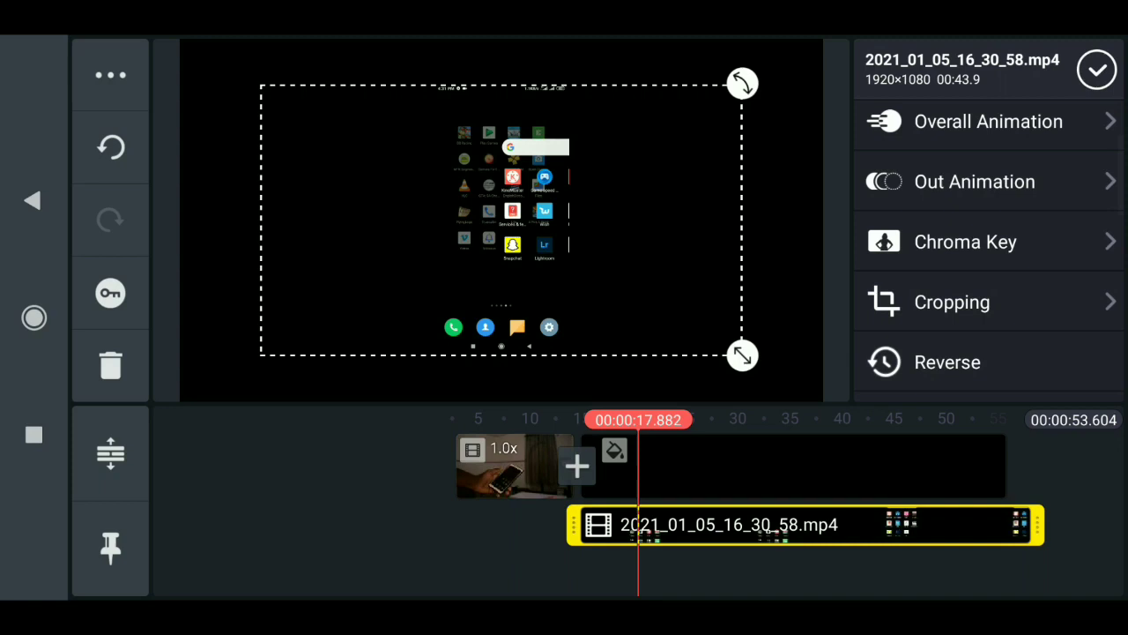
left_click(952, 301)
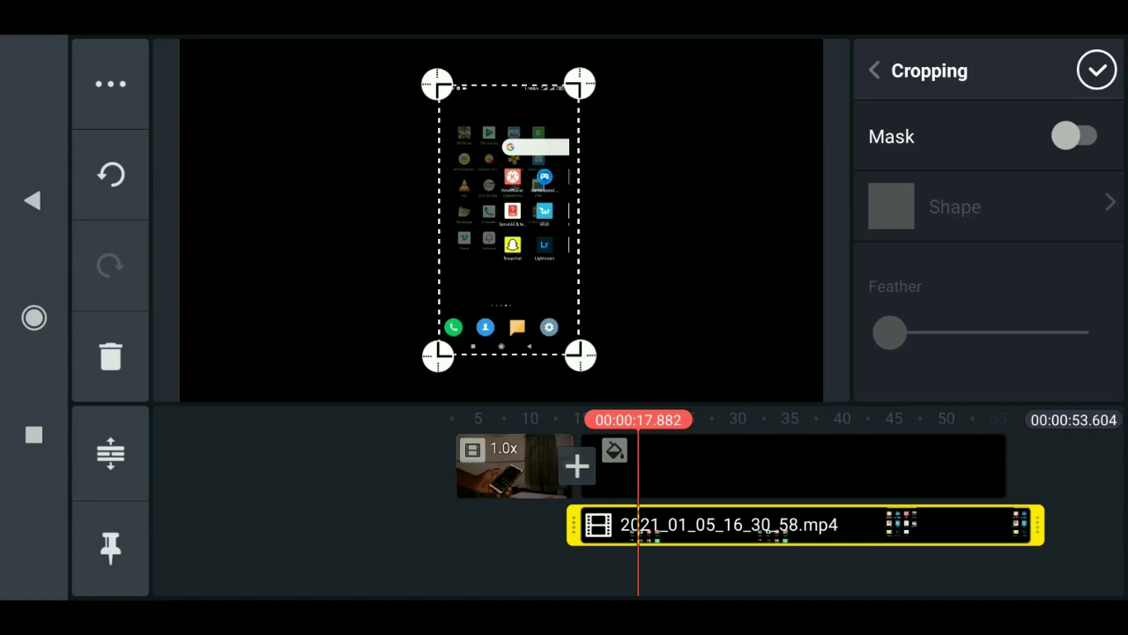
left_click(1097, 70)
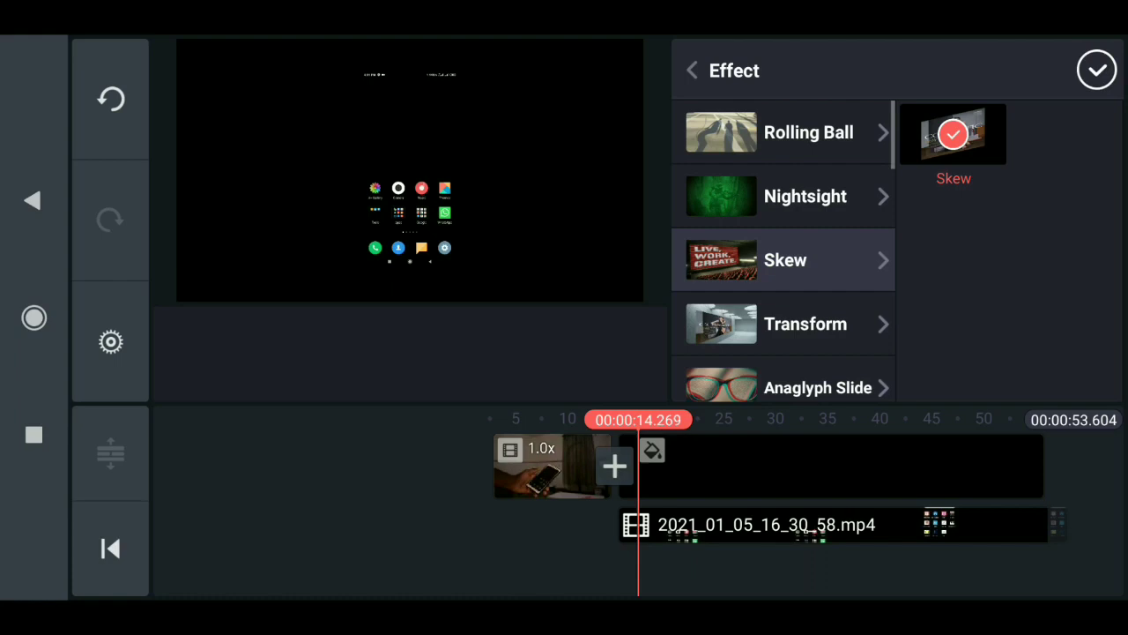
Add the Skew layer with Angle X -46 and Angle Y 26
left_click(1096, 70)
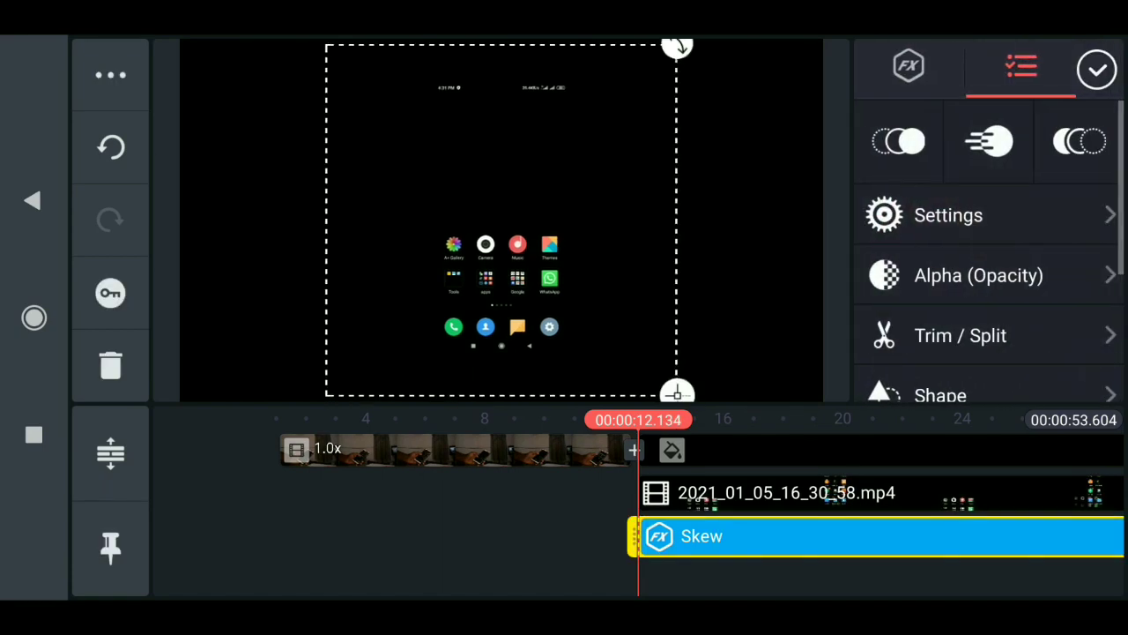
left_click(949, 214)
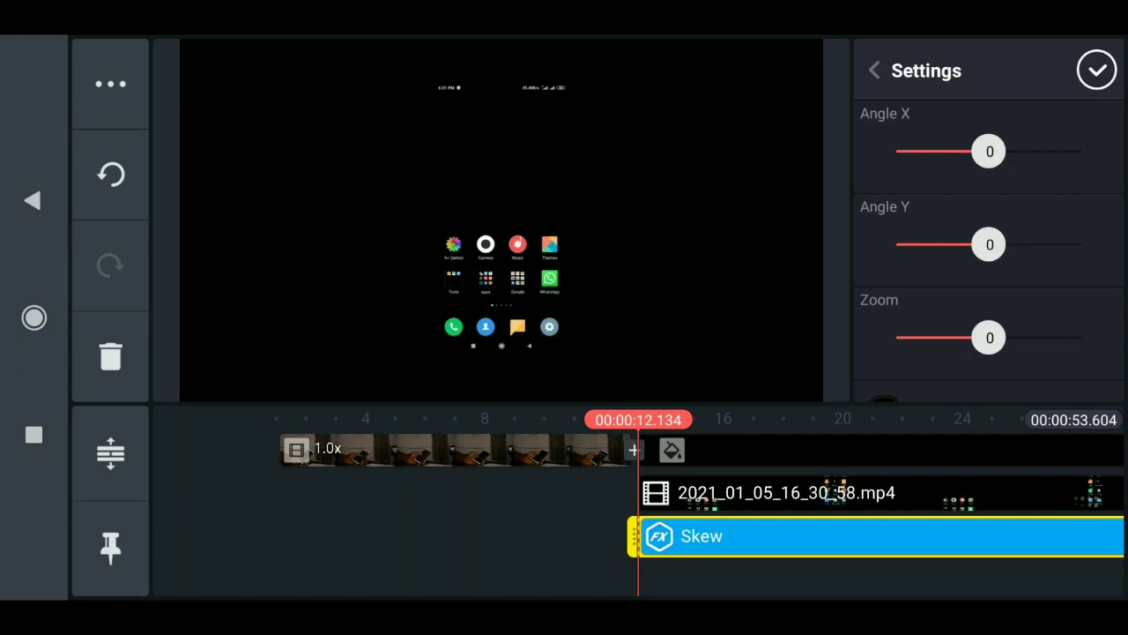
left_click_drag(961, 150, 1007, 151)
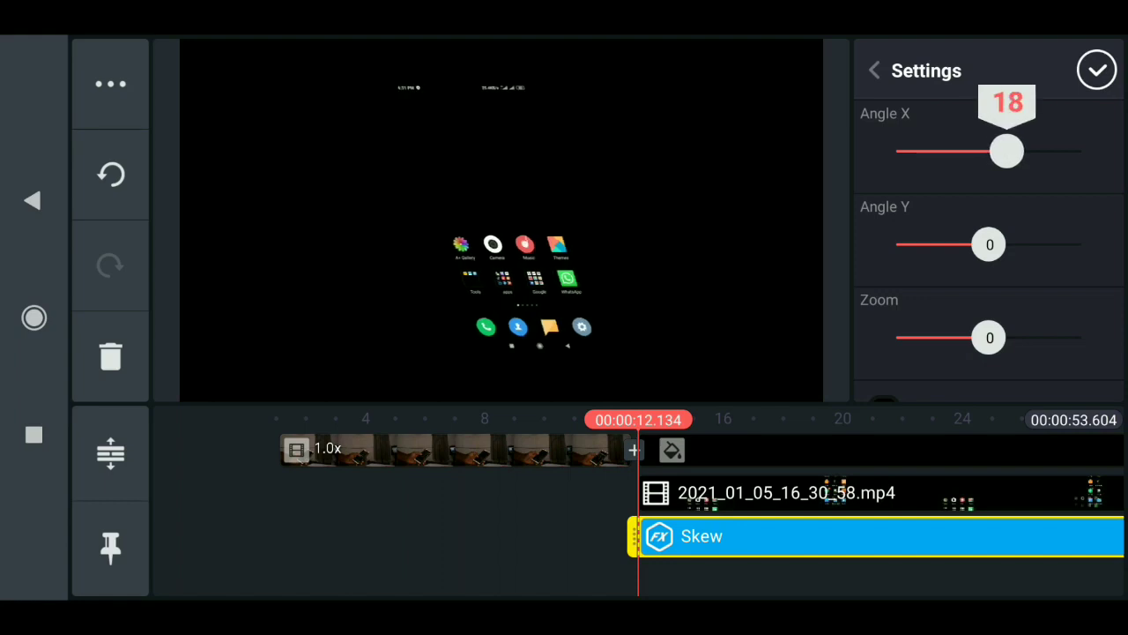
left_click_drag(1008, 151, 961, 151)
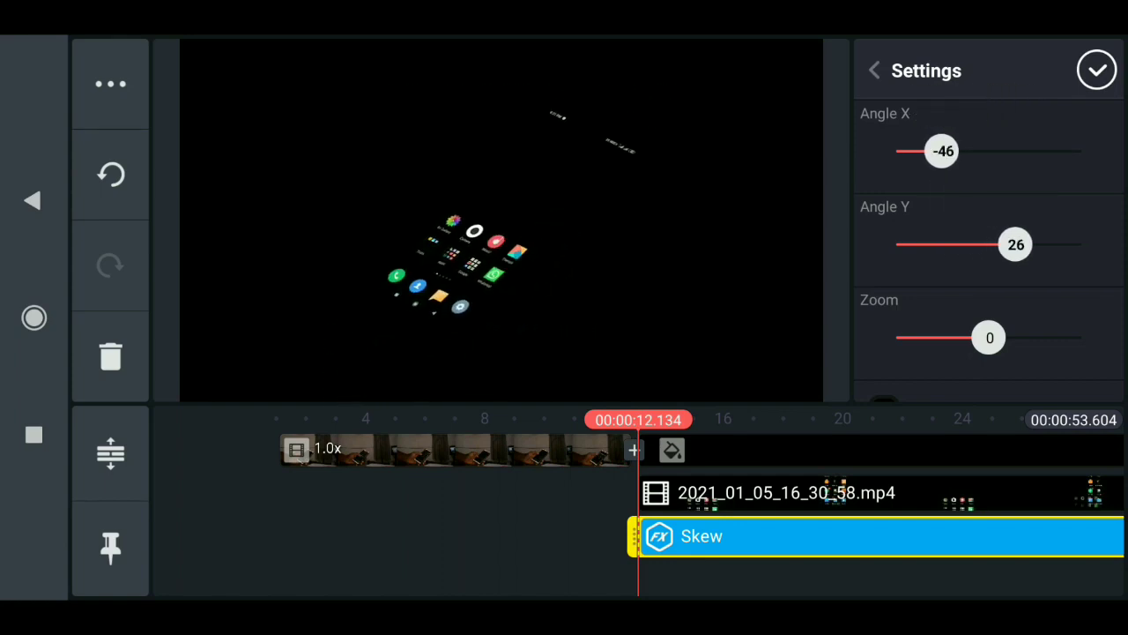
left_click(1097, 70)
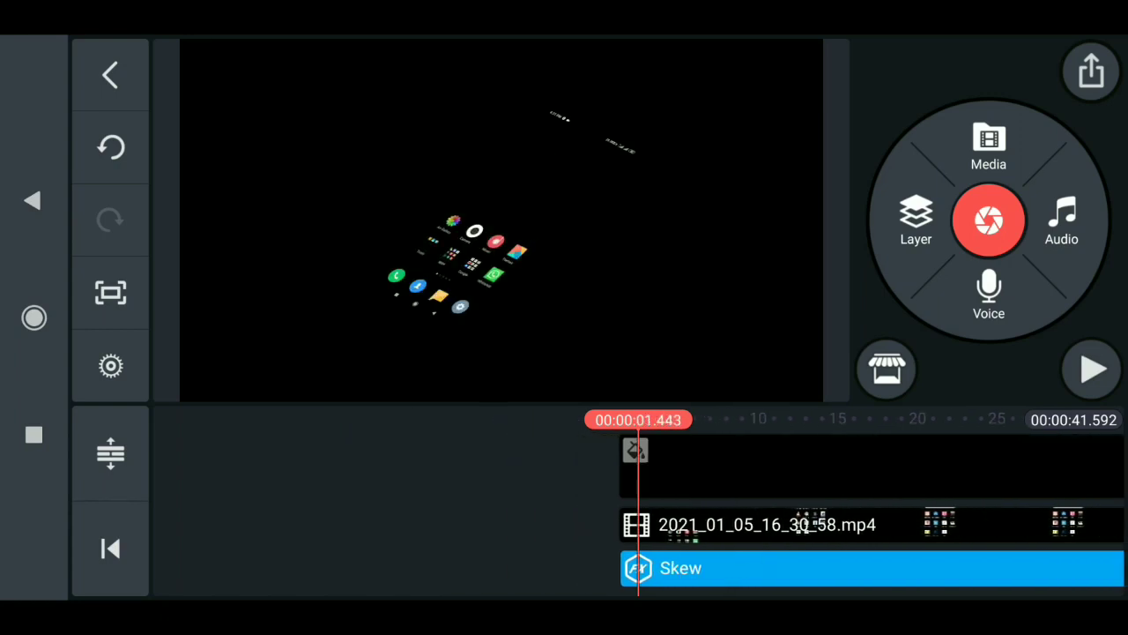
Exit the skewed project, saved as Untitled 119, and start a blank project
left_click(1091, 70)
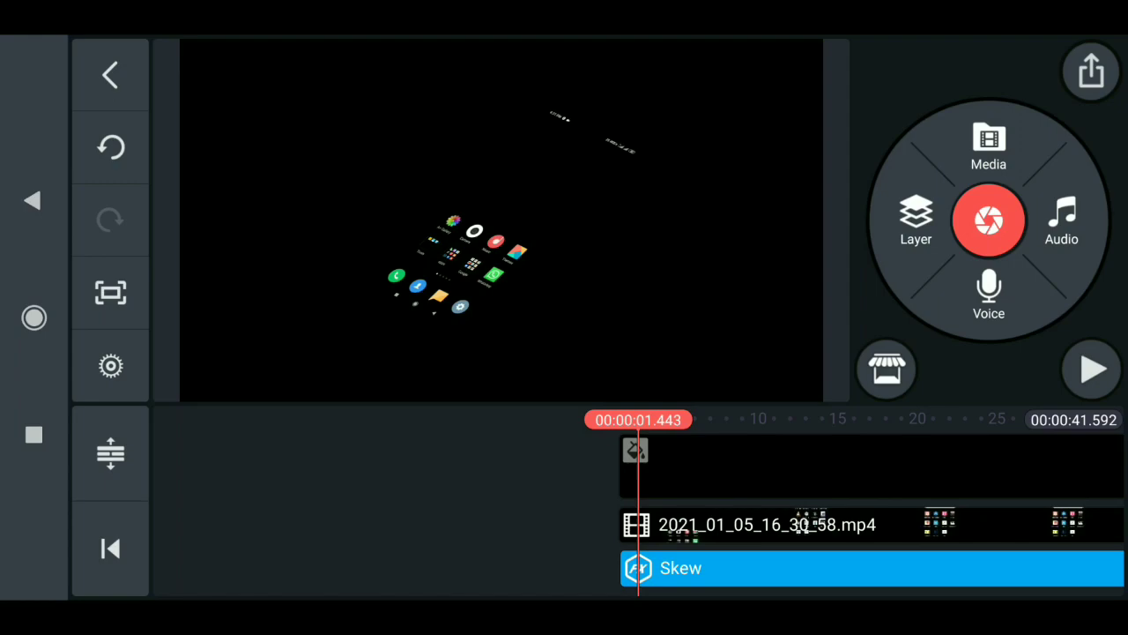
left_click(110, 74)
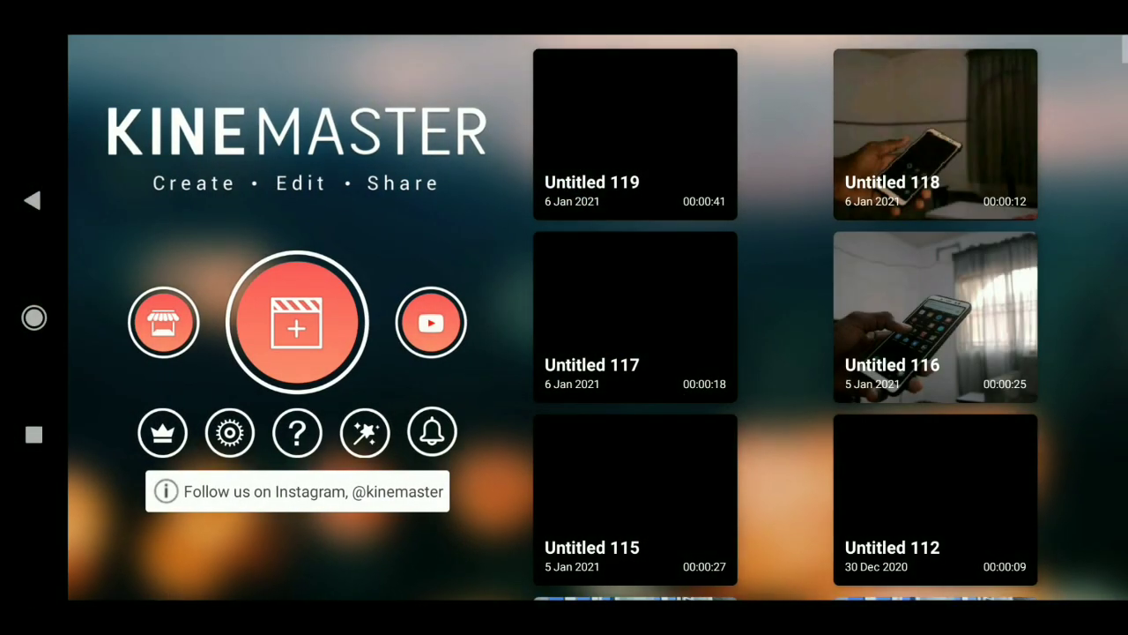
left_click(297, 320)
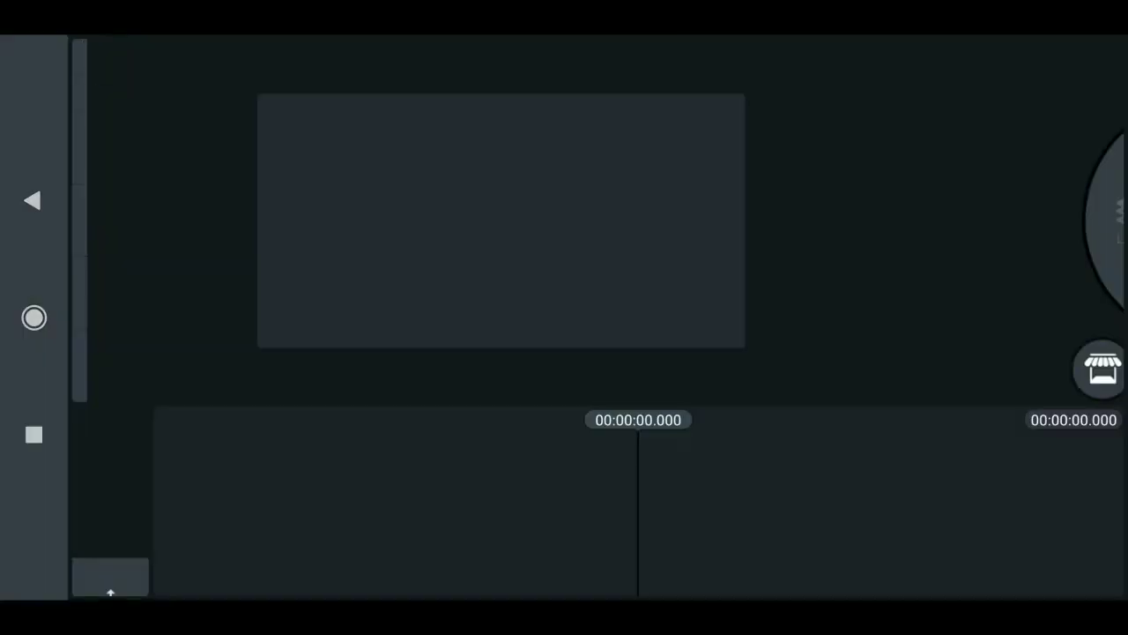
Add the 12-second handheld phone clip and set temperature +4 and highlights +39
left_click(110, 578)
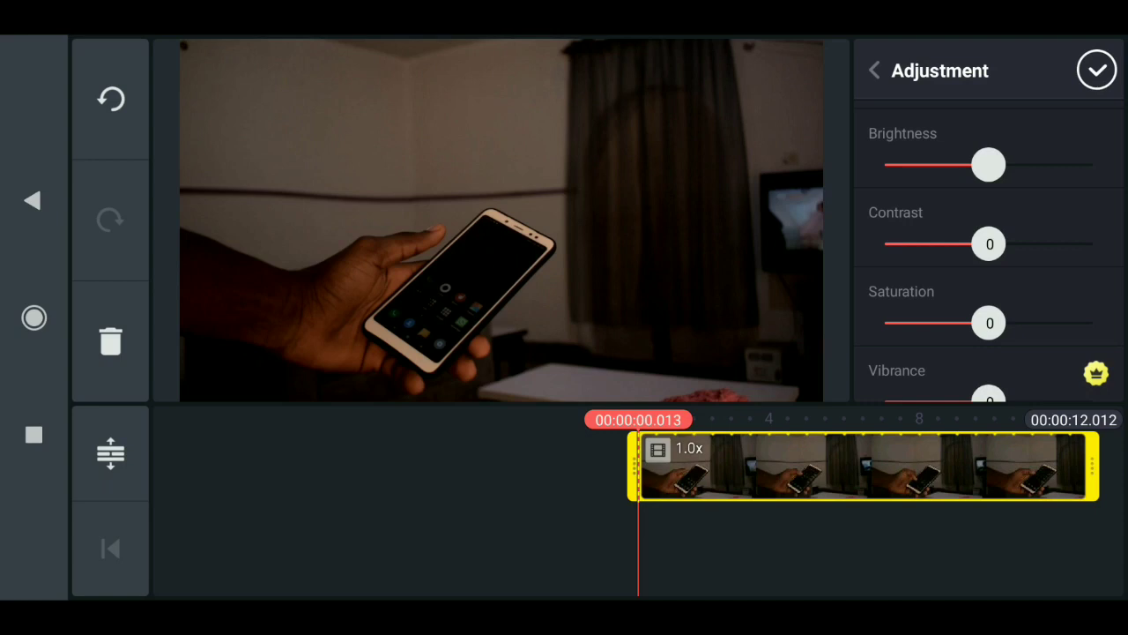
left_click_drag(987, 165, 1003, 164)
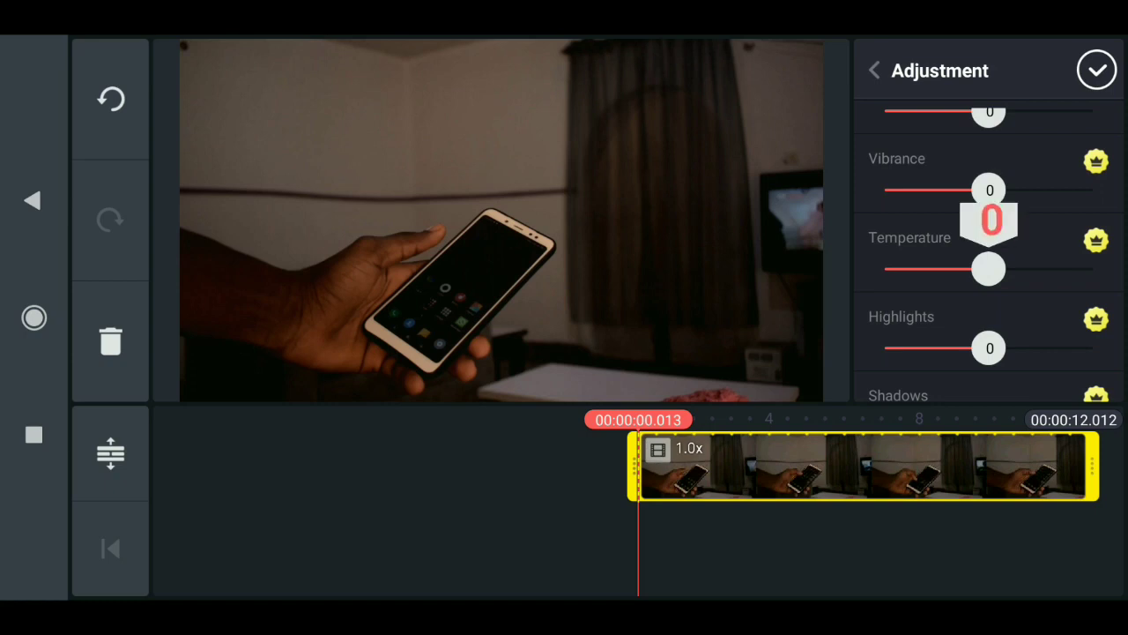
left_click_drag(987, 269, 1022, 268)
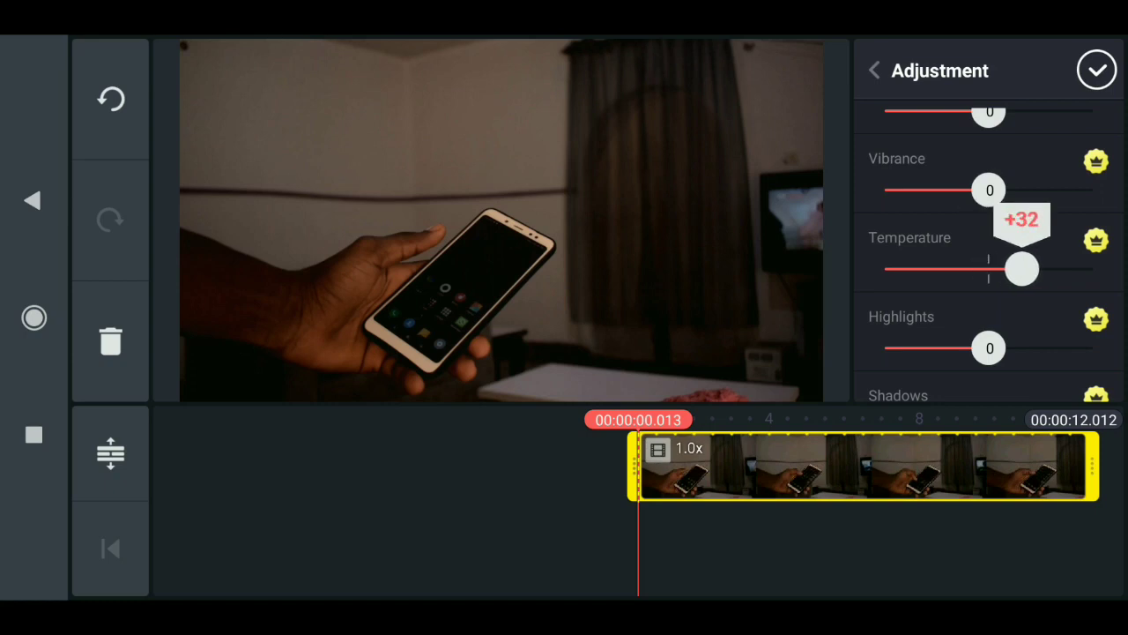
left_click_drag(1021, 268, 1024, 269)
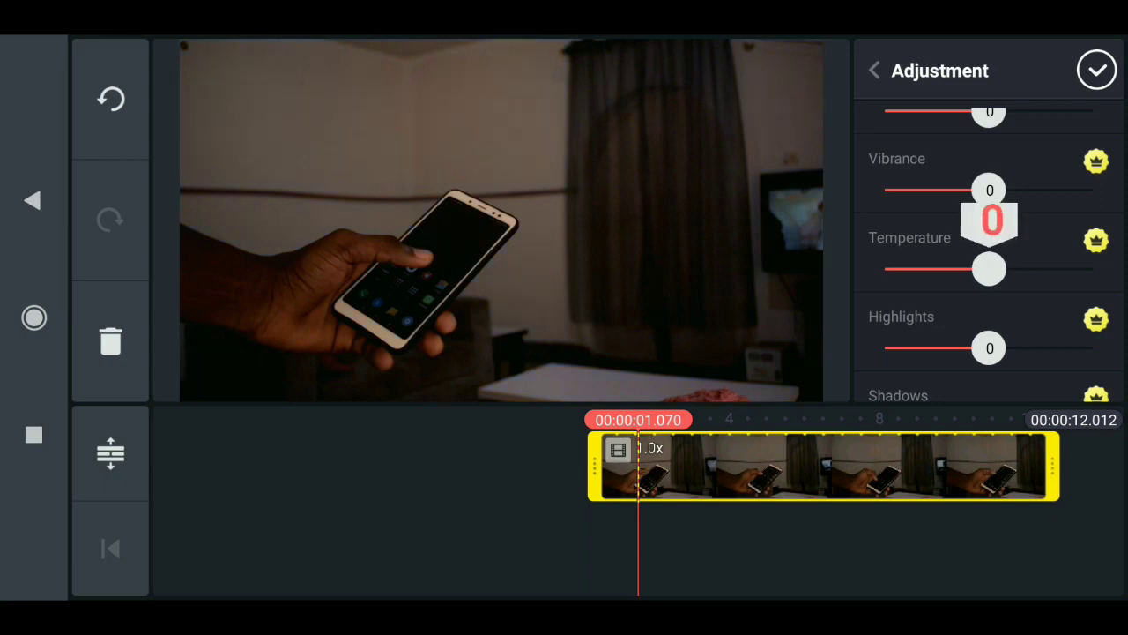
left_click_drag(989, 269, 994, 269)
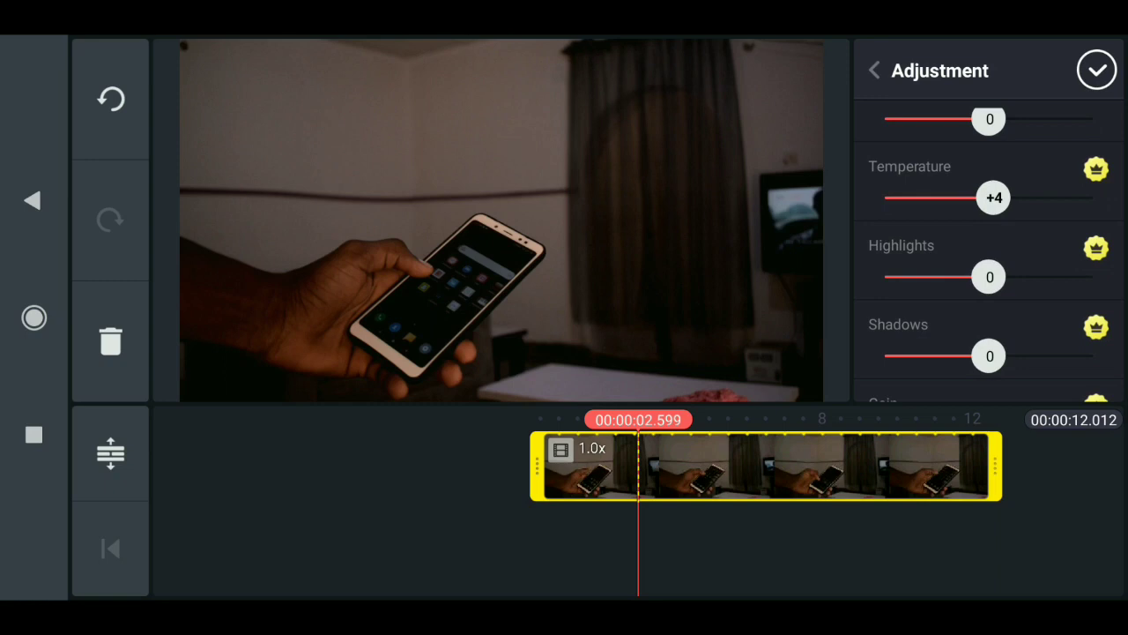
left_click_drag(987, 276, 1008, 276)
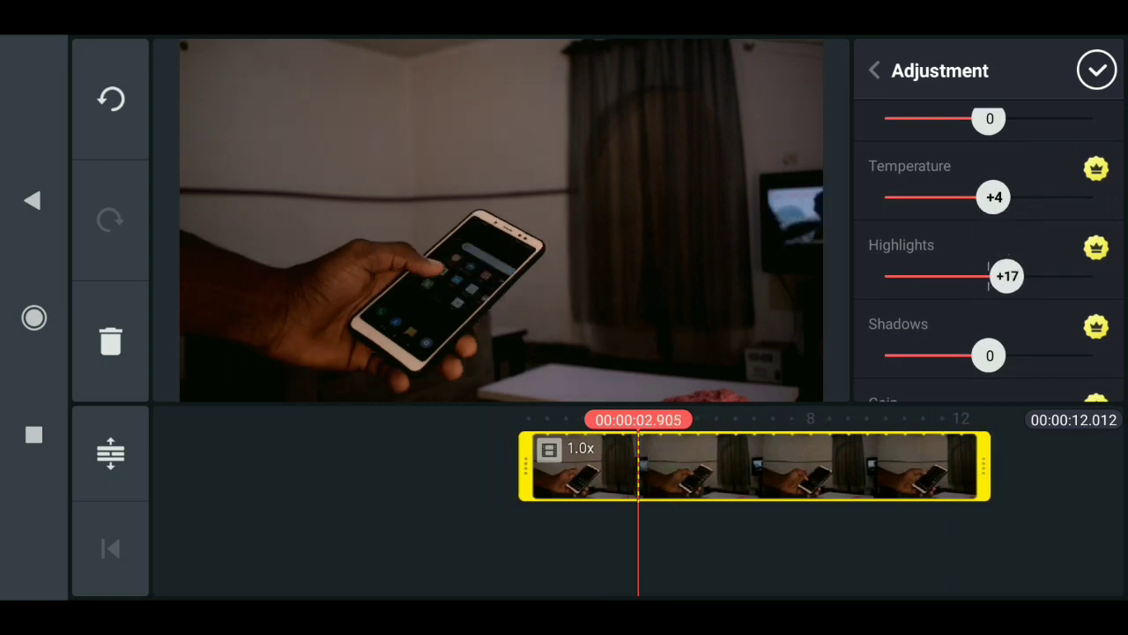
left_click_drag(996, 276, 1014, 276)
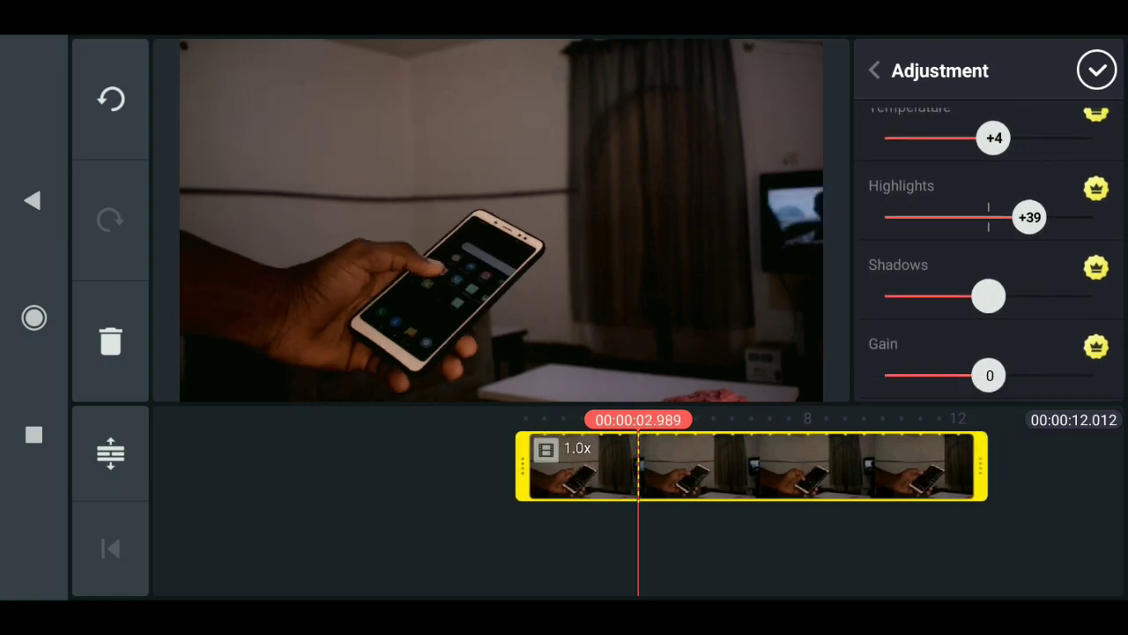
left_click_drag(989, 295, 1018, 296)
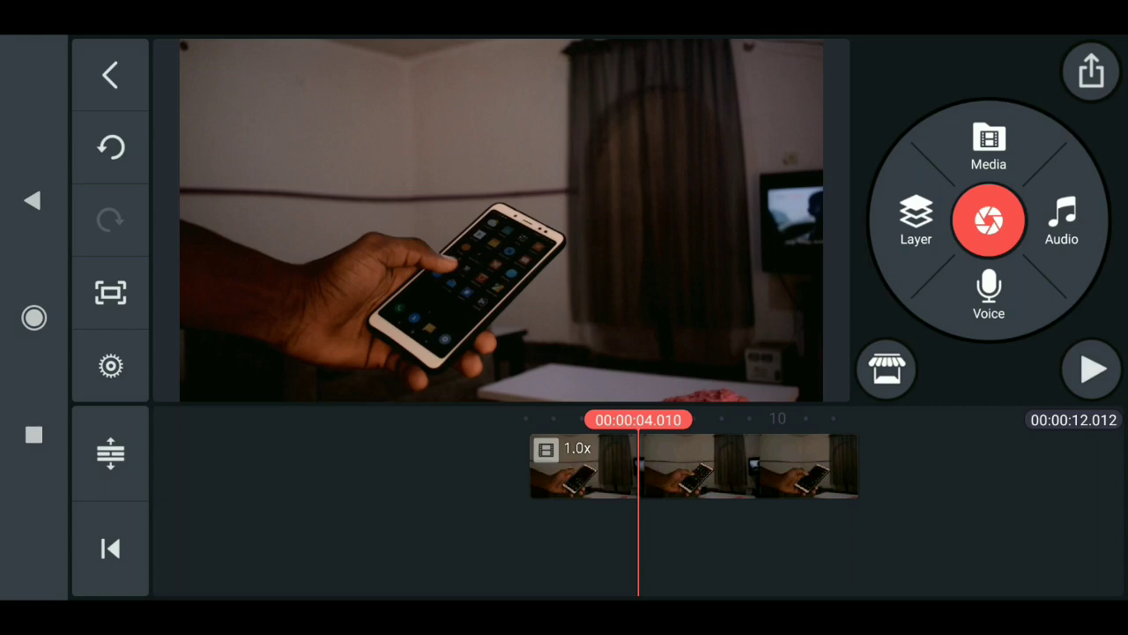
Rewind to the start and add Untitled 117_720p.mp4 from the Export folder as a layer
left_click(110, 548)
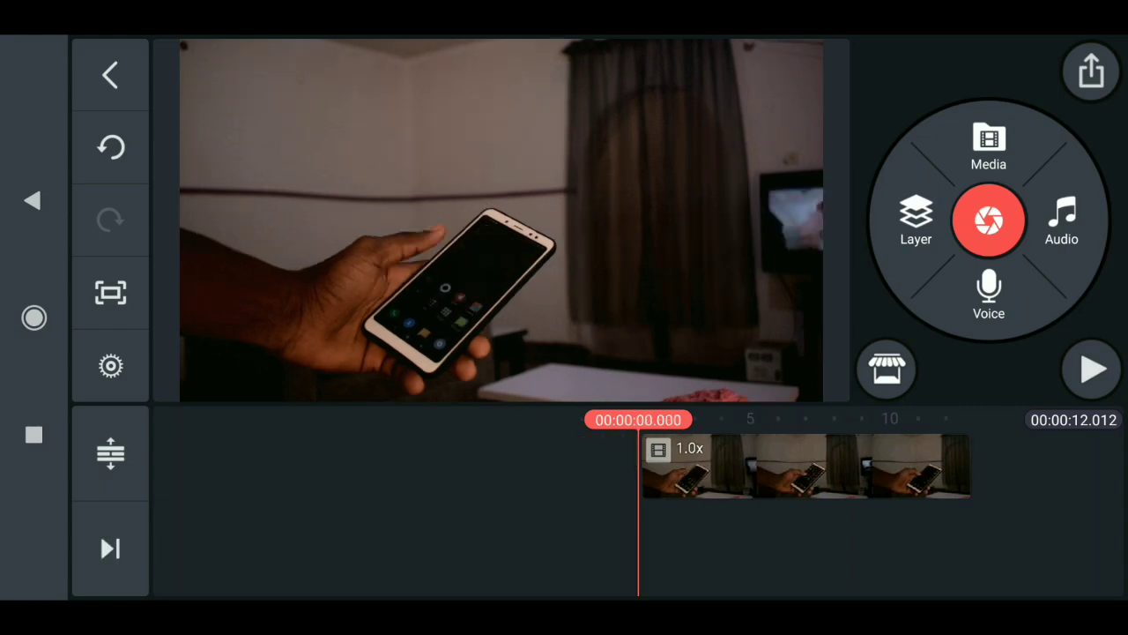
left_click(988, 146)
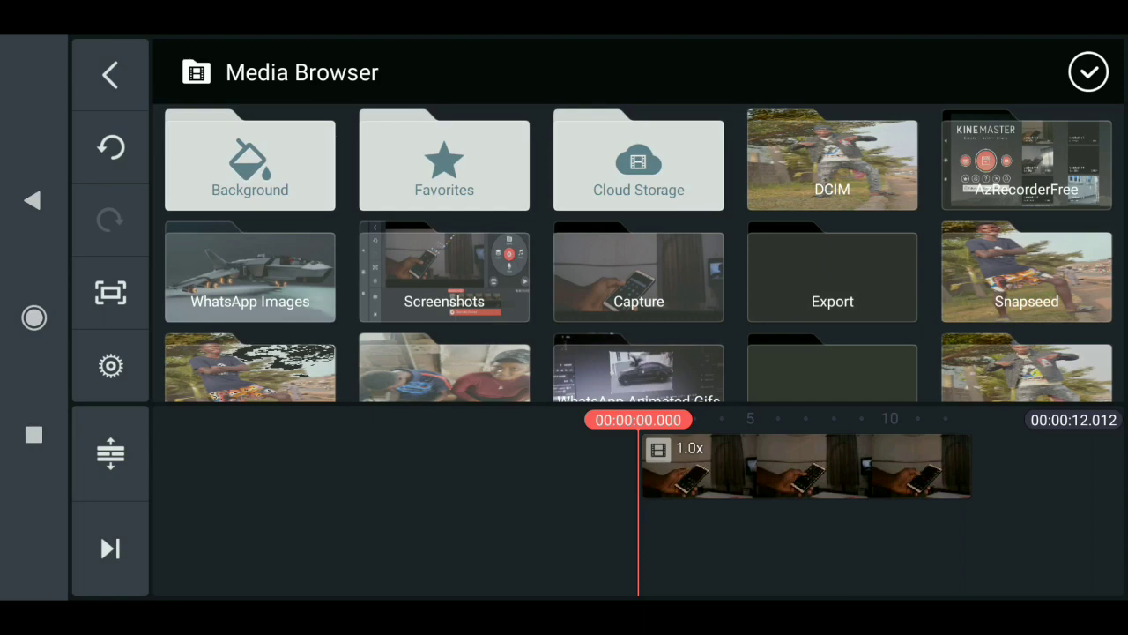
left_click(832, 273)
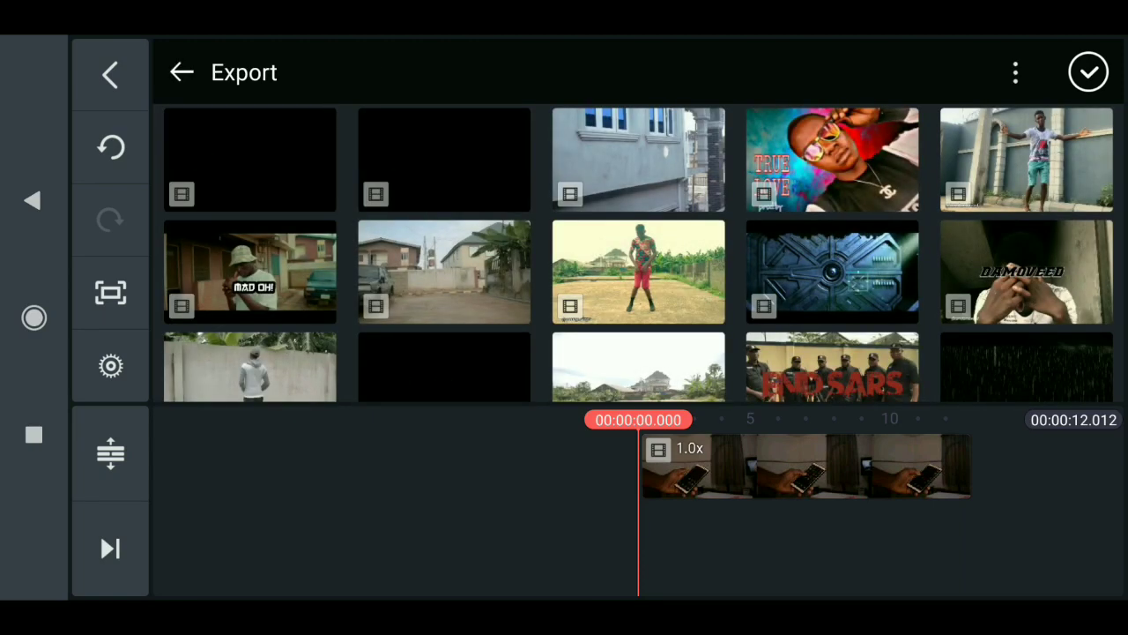
left_click(109, 73)
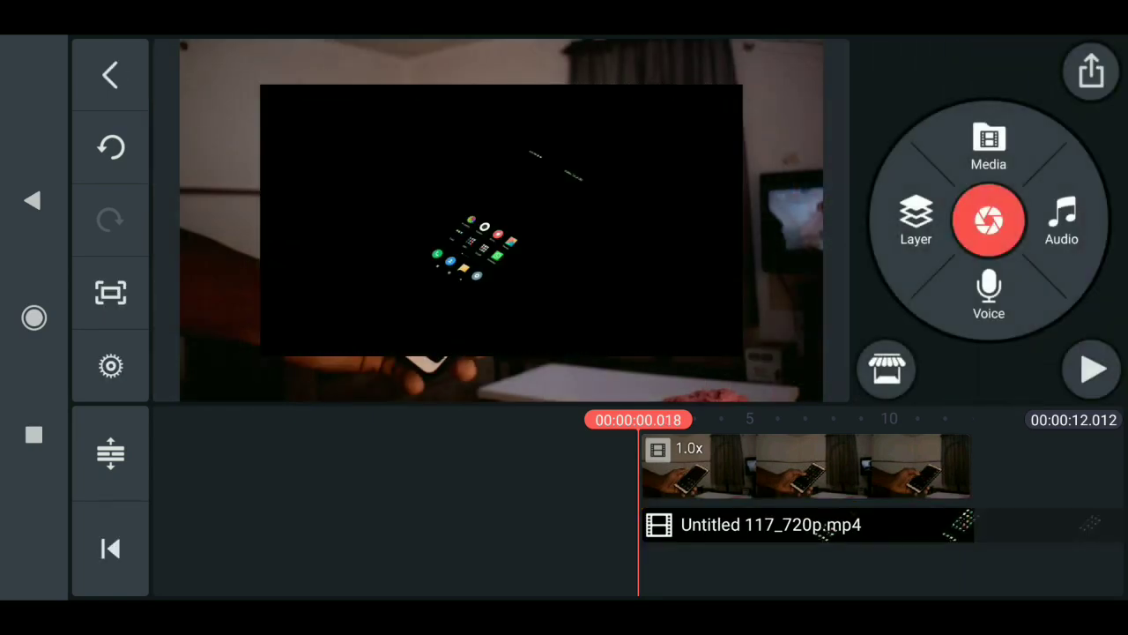
Set the overlay layer's blending mode to Screen and play back the result
left_click(802, 525)
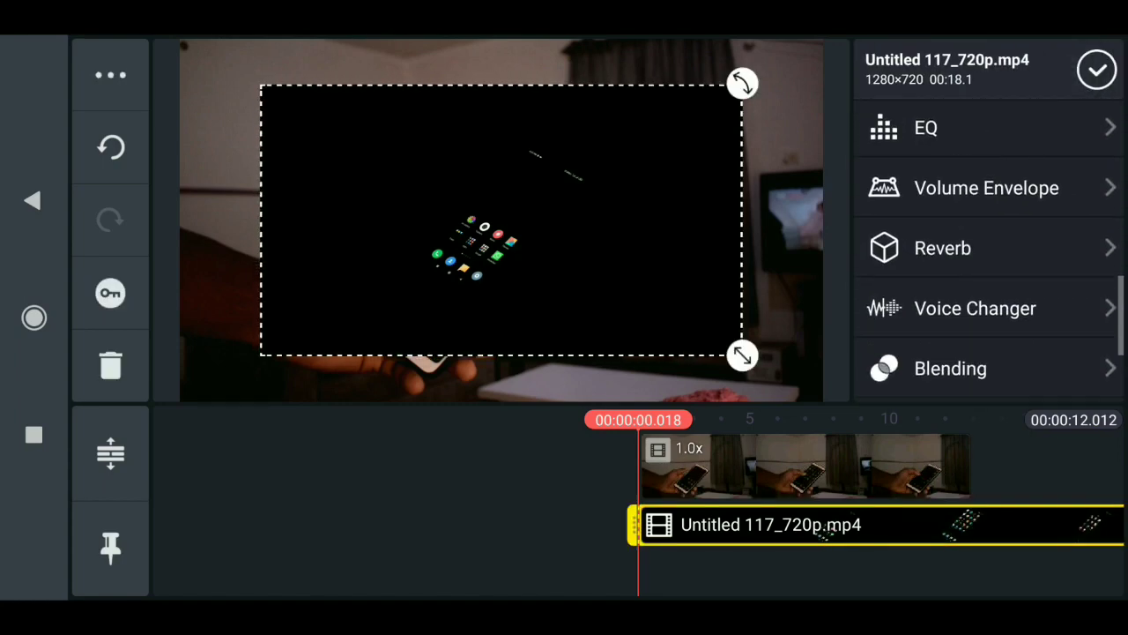
left_click(950, 367)
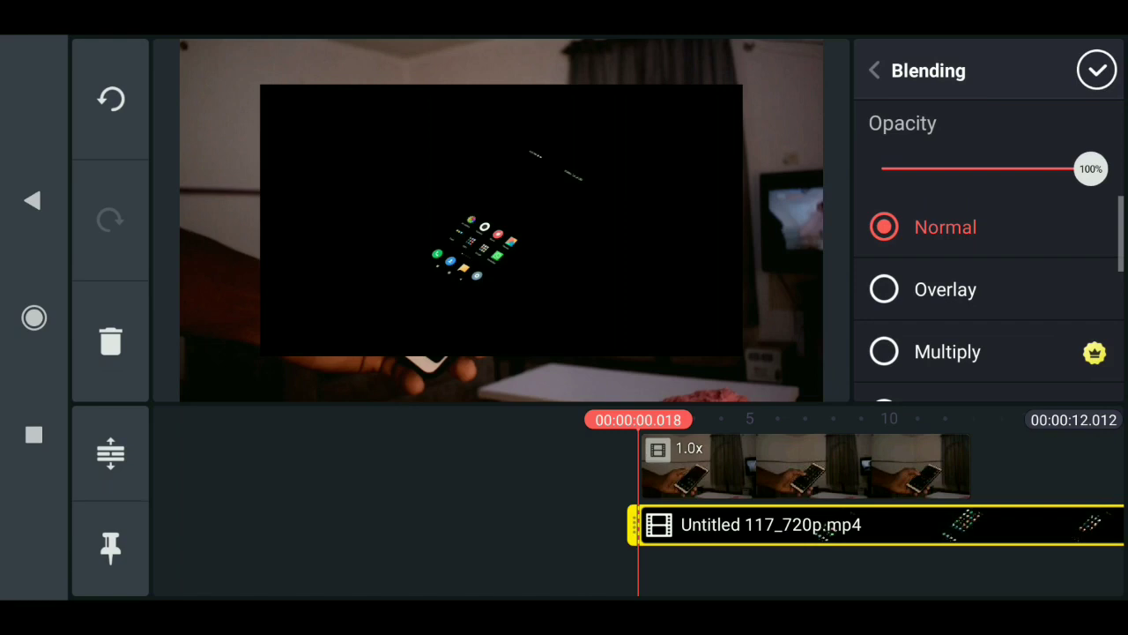
scroll("down", 3)
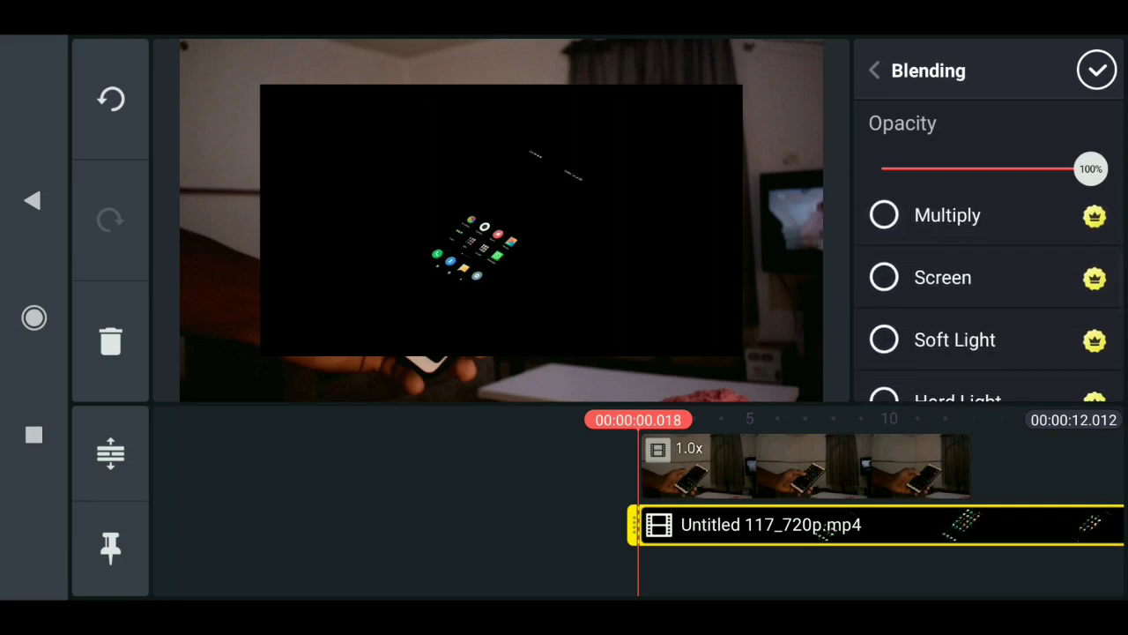
left_click(884, 277)
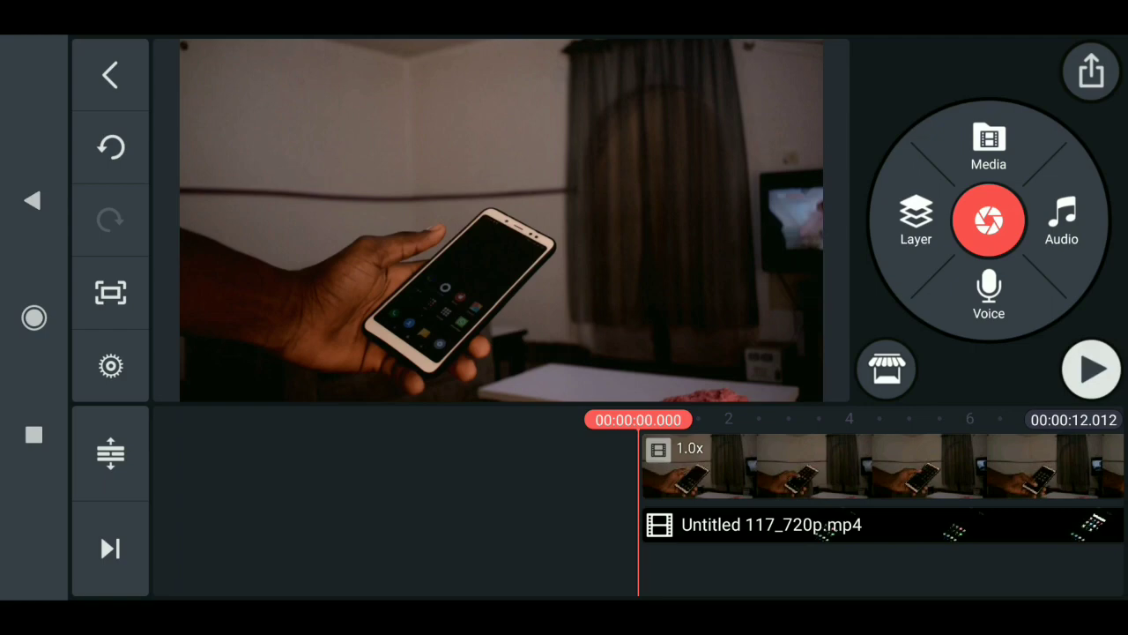
left_click(1092, 369)
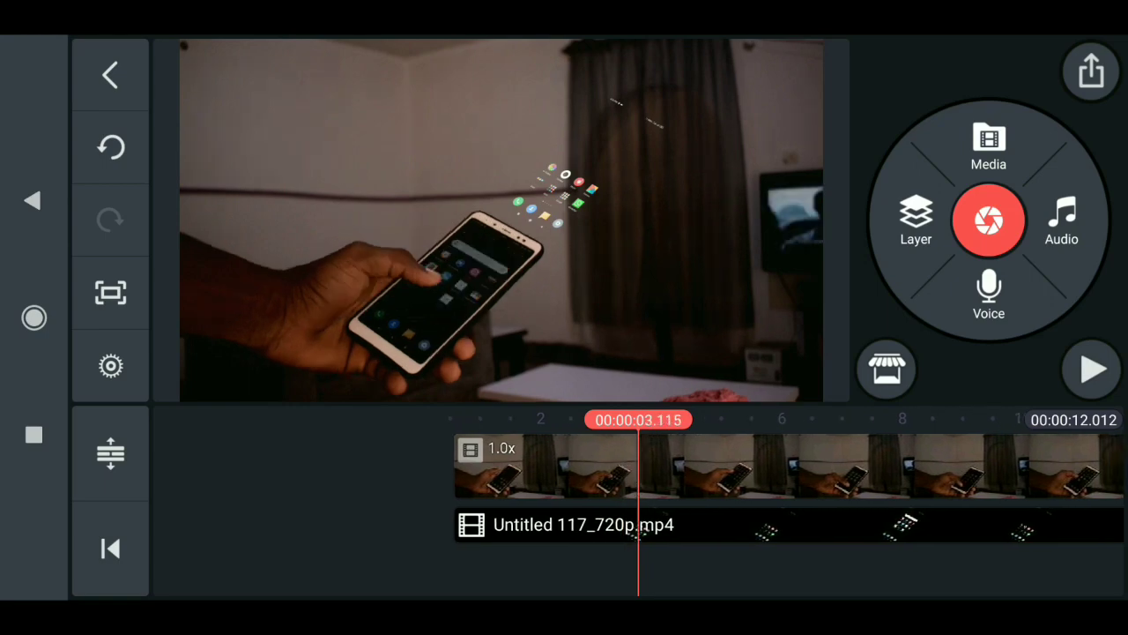
Keyframe the overlay onto the phone display, realigning it as the phone moves
left_click(110, 549)
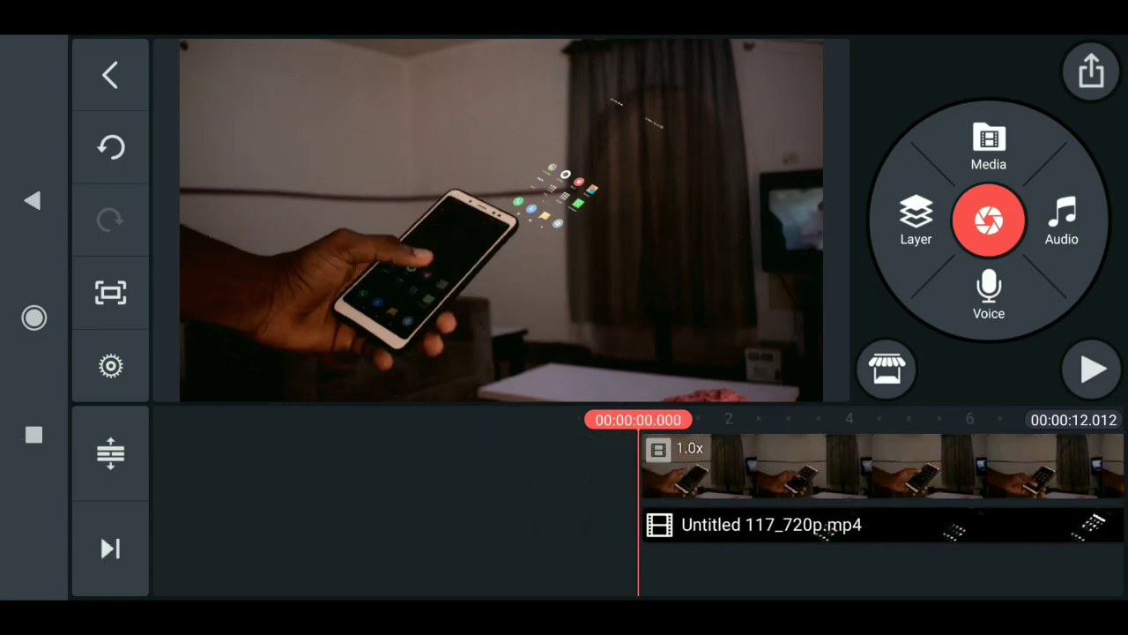
left_click(873, 524)
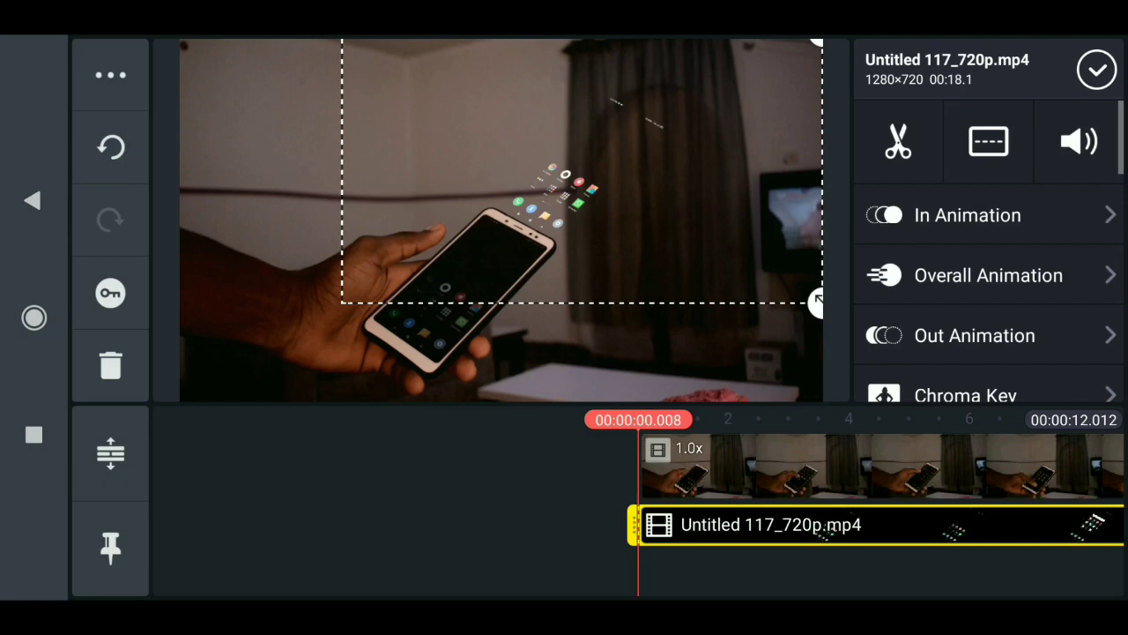
left_click(988, 275)
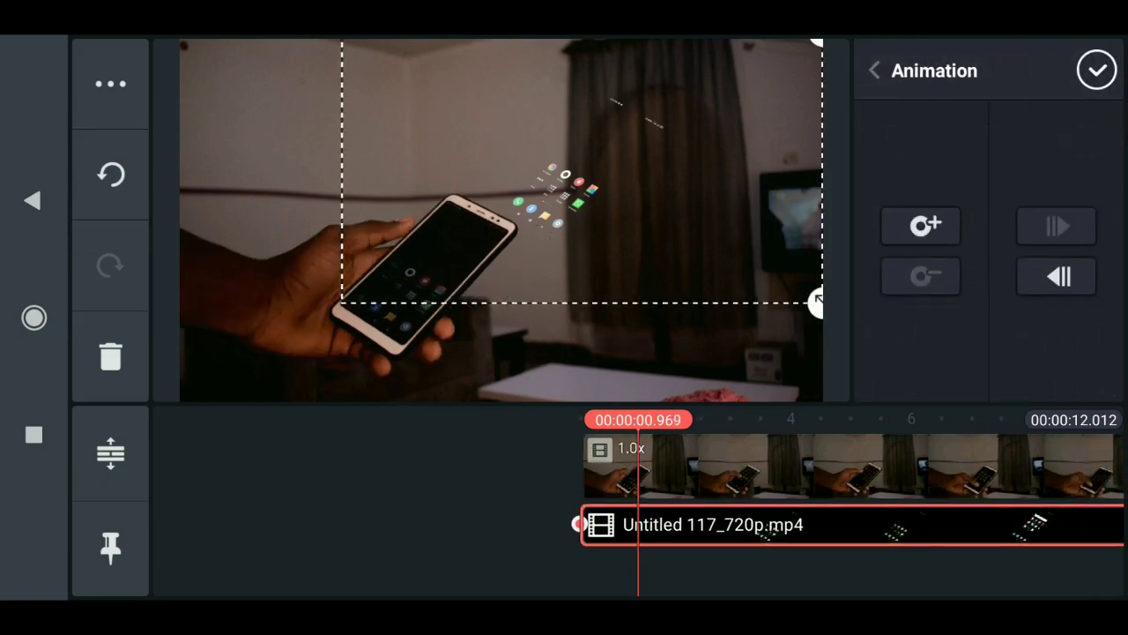
left_click_drag(815, 300, 789, 279)
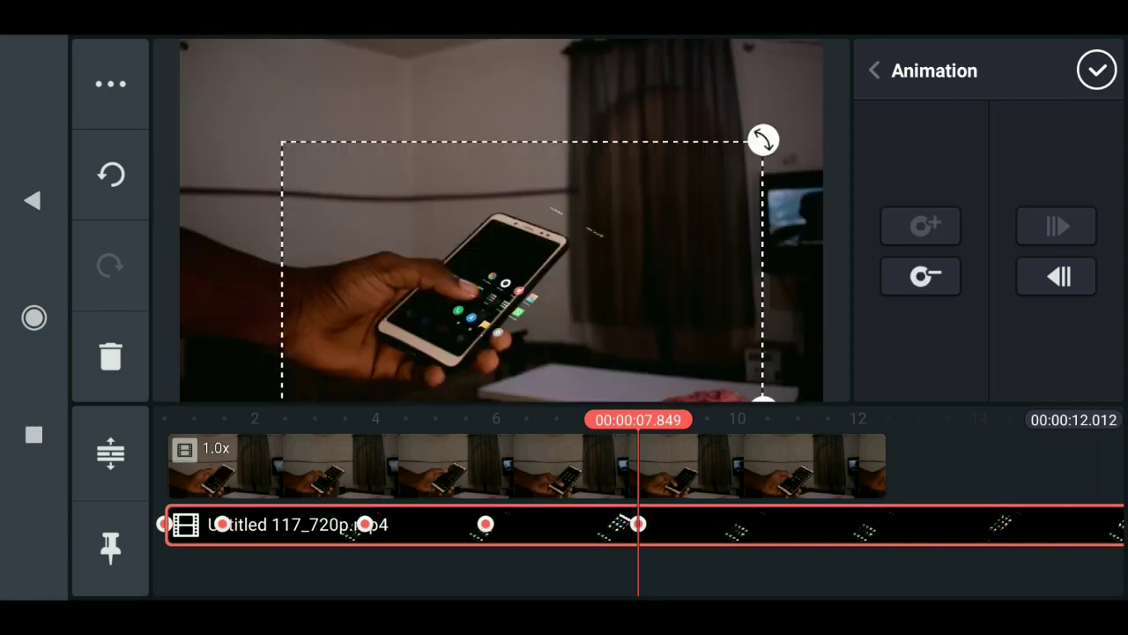
left_click_drag(762, 139, 744, 113)
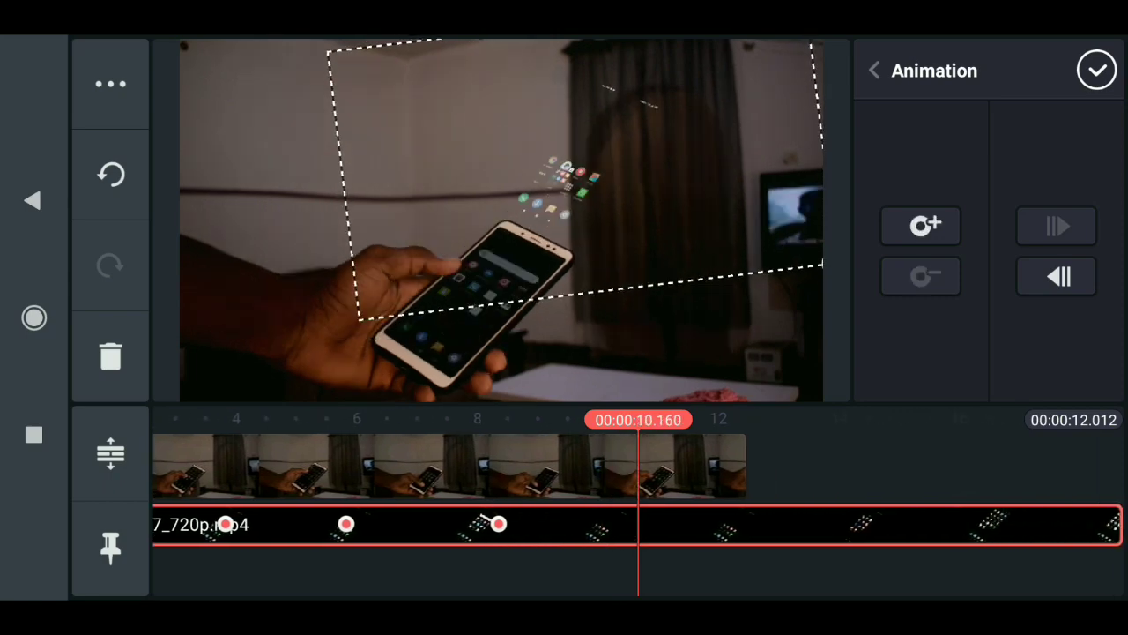
left_click(920, 225)
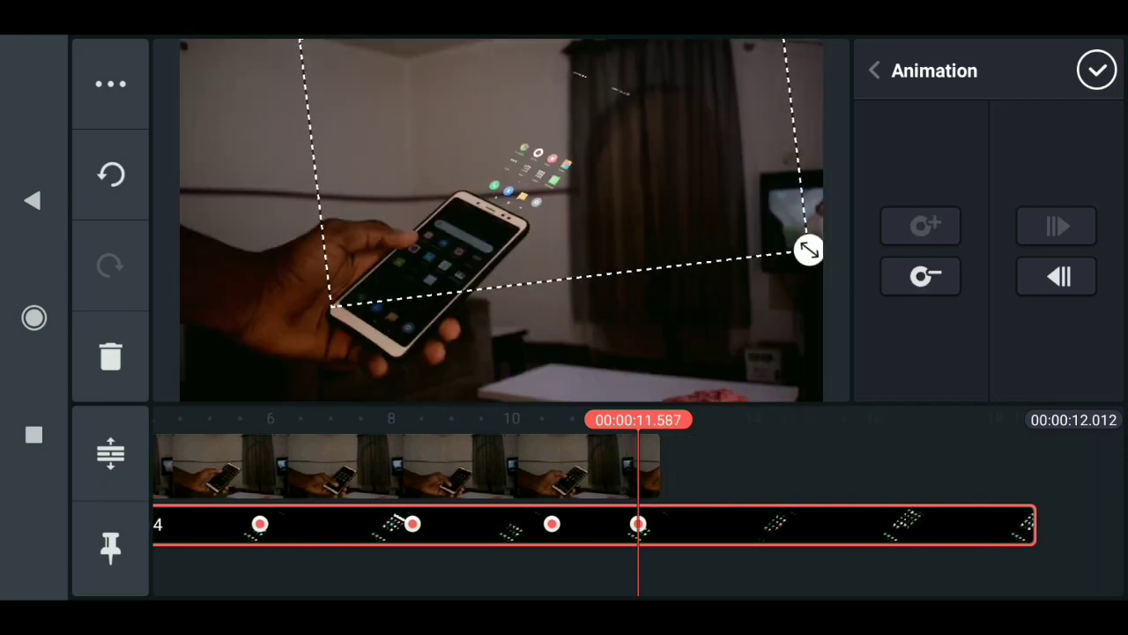
left_click(1097, 69)
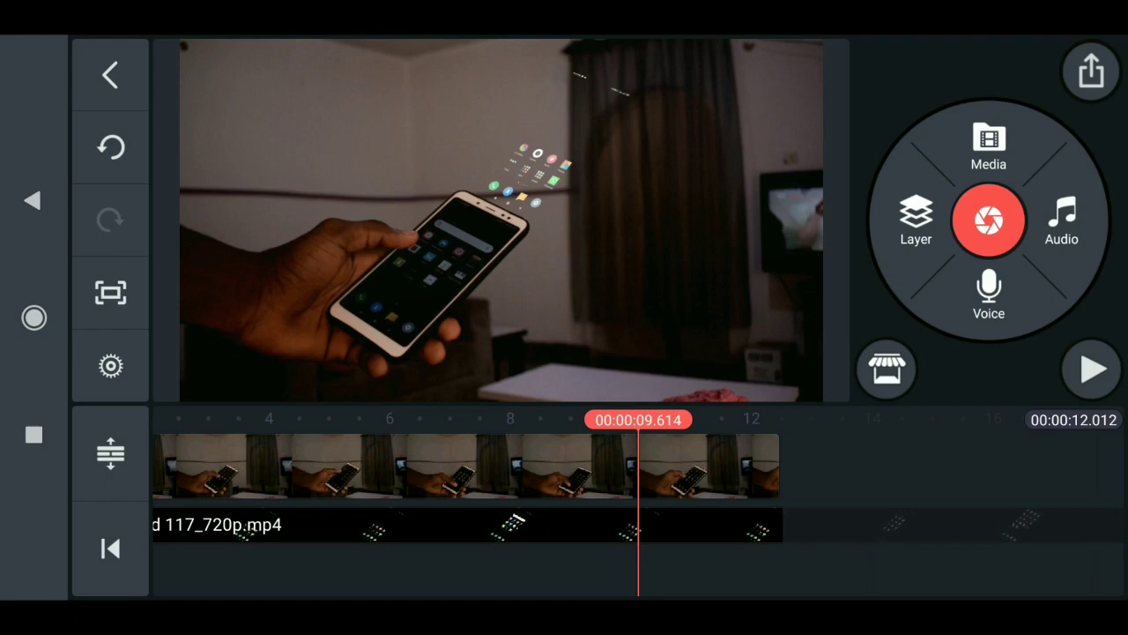
Show the In Animation options for the screen-recording layer, currently set to none
left_click(110, 548)
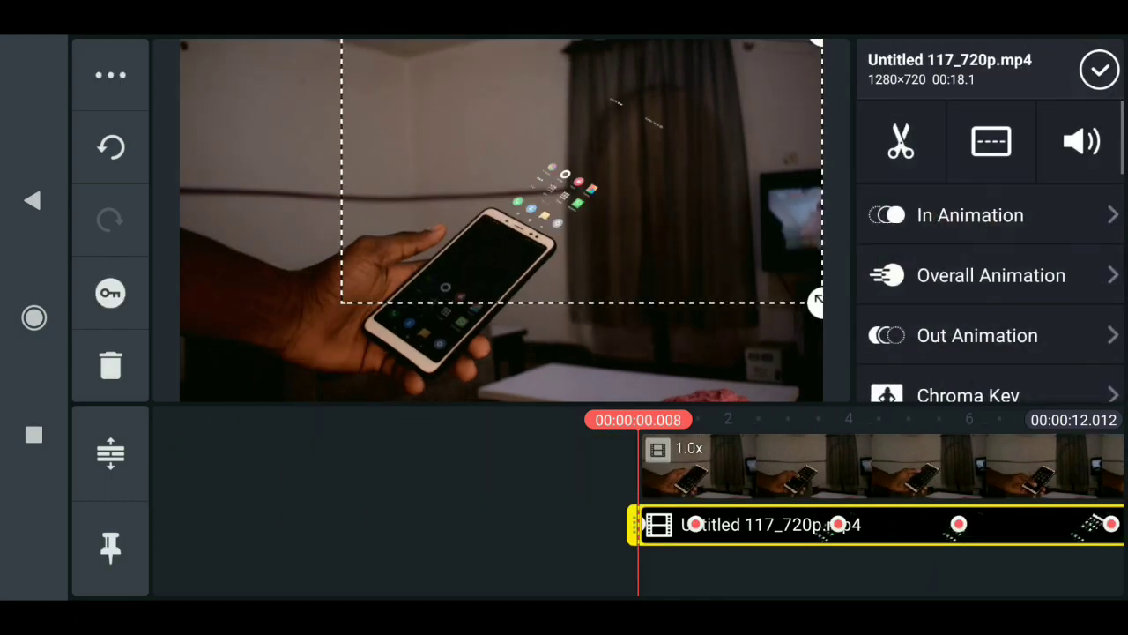
left_click(990, 275)
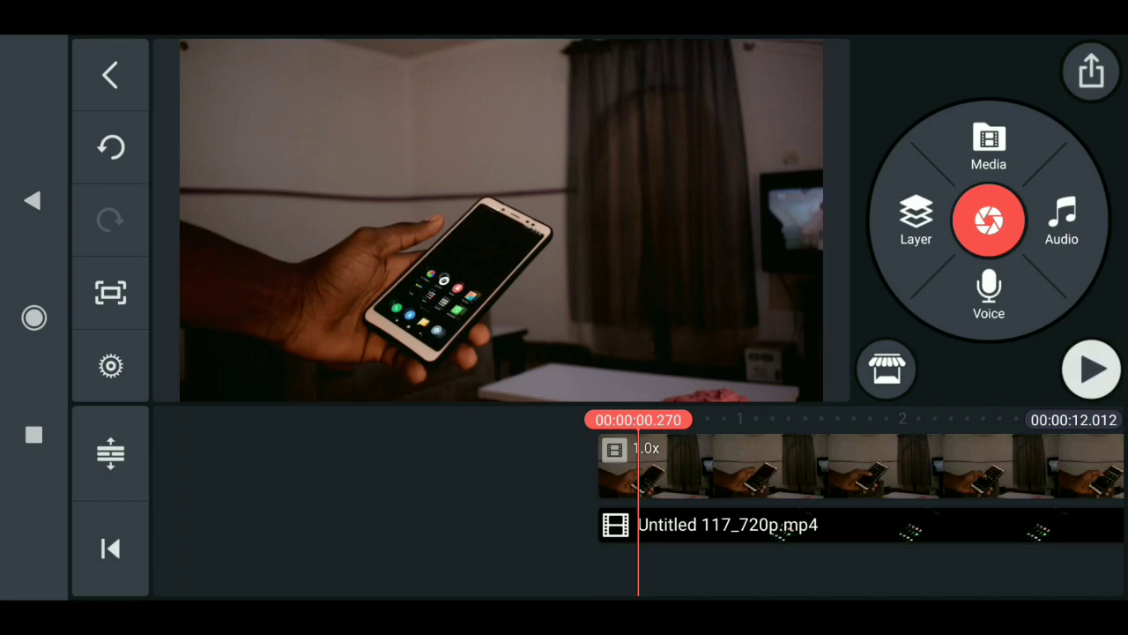
left_click(1092, 368)
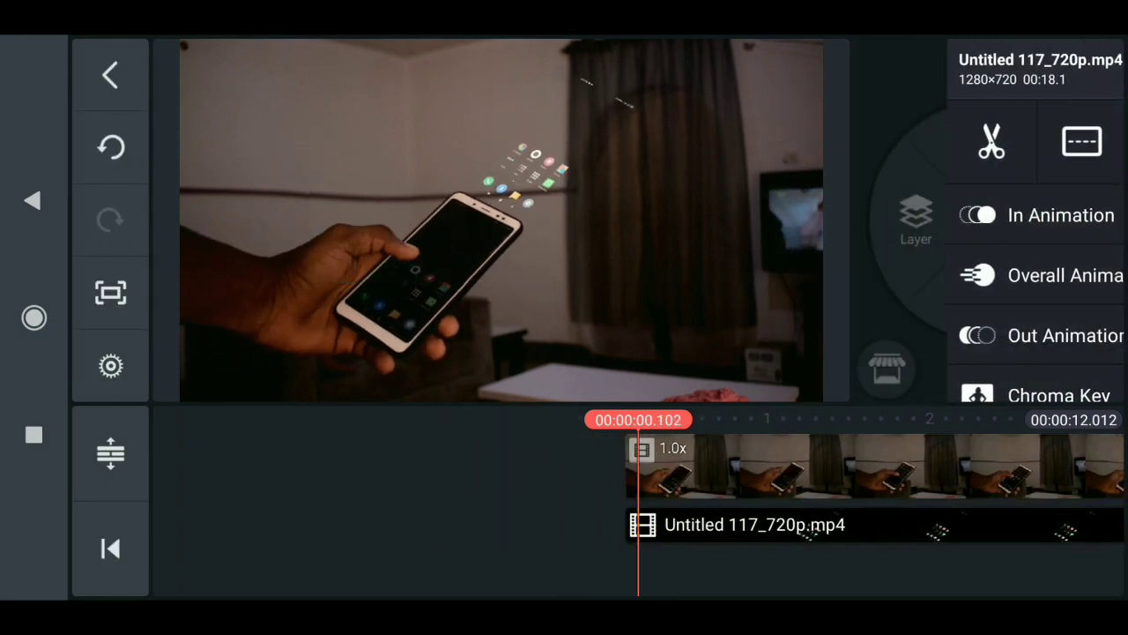
left_click(754, 524)
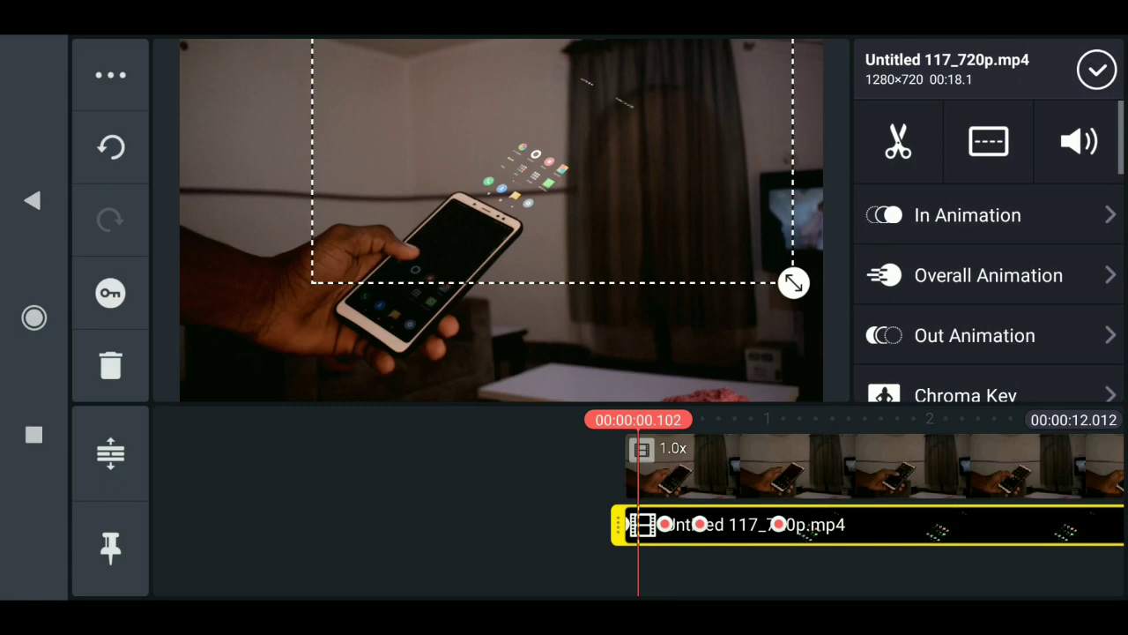
left_click(967, 215)
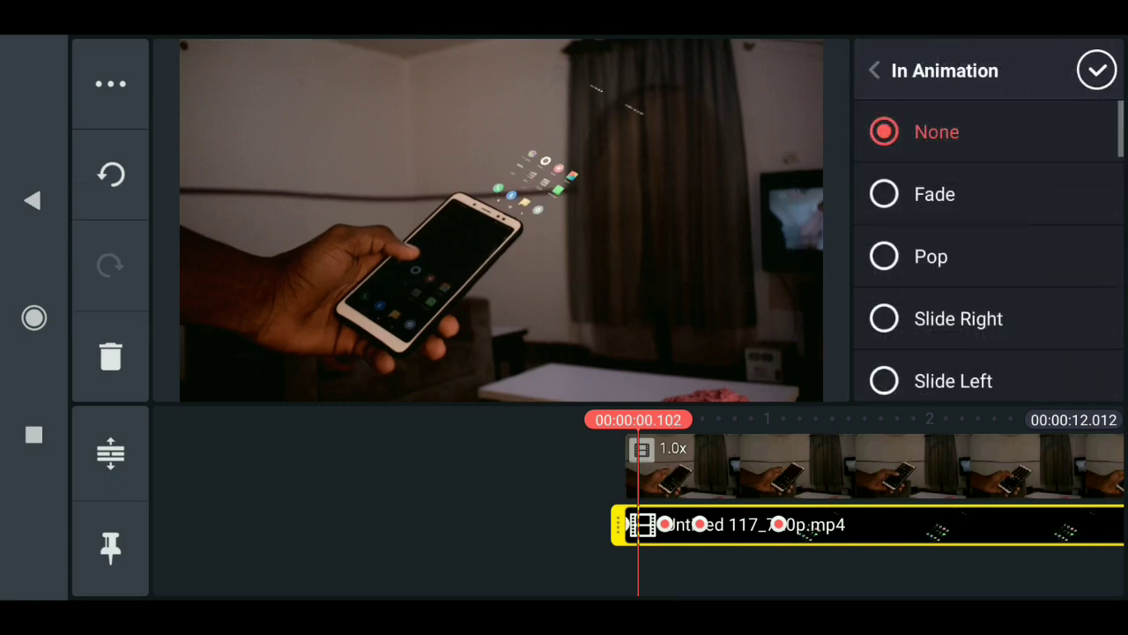
Apply a Fade entrance animation to the screen-recording layer and preview it
left_click(884, 193)
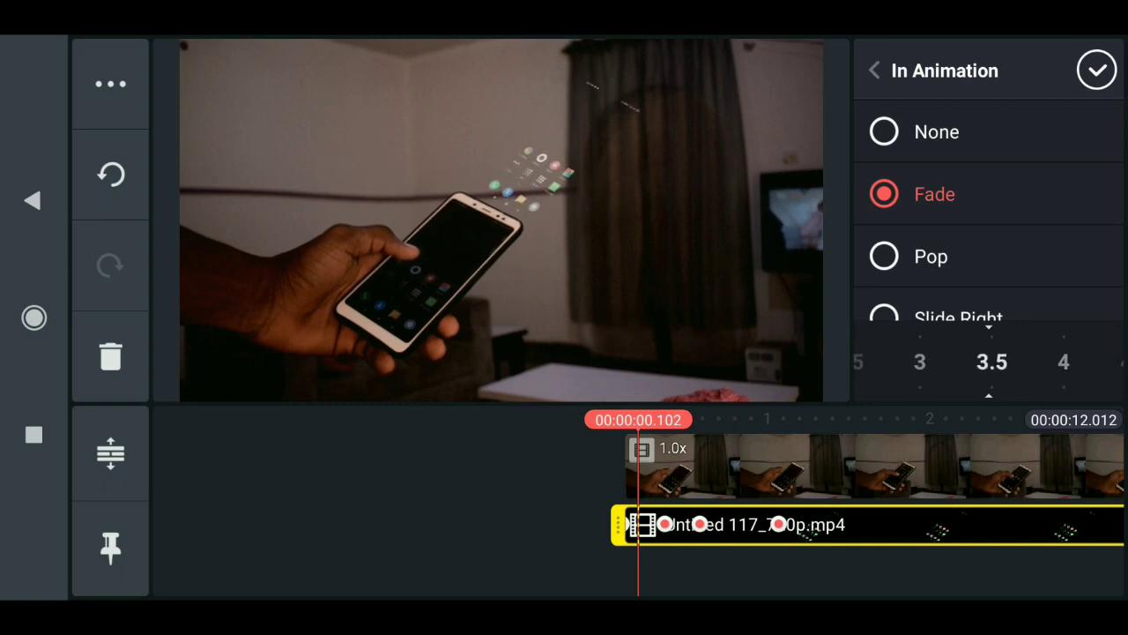
left_click(1097, 70)
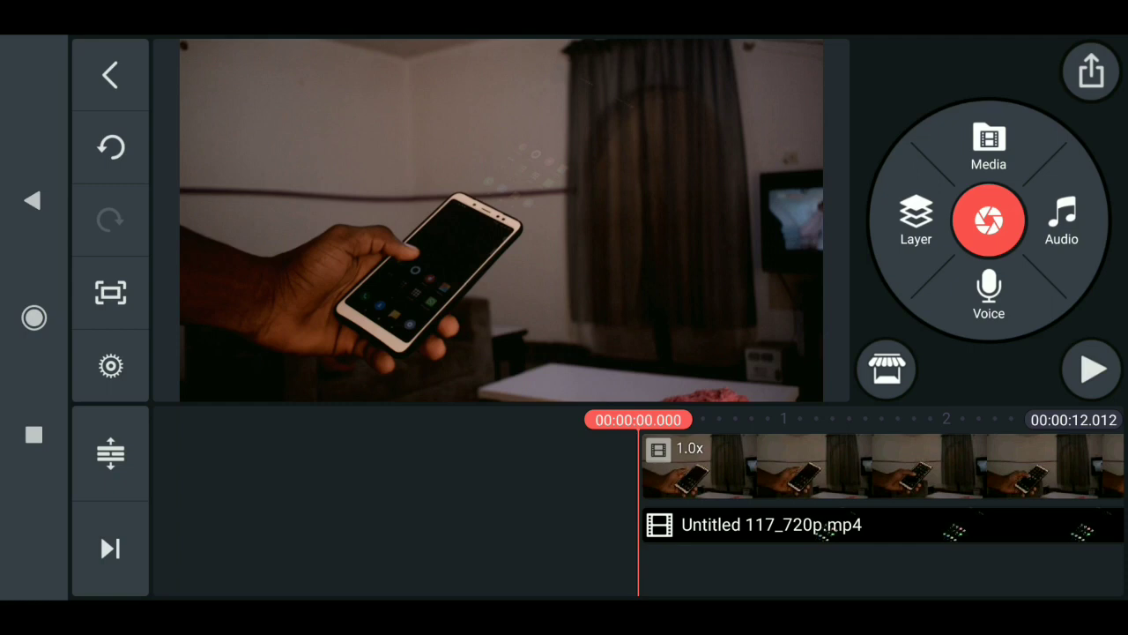
left_click(1092, 368)
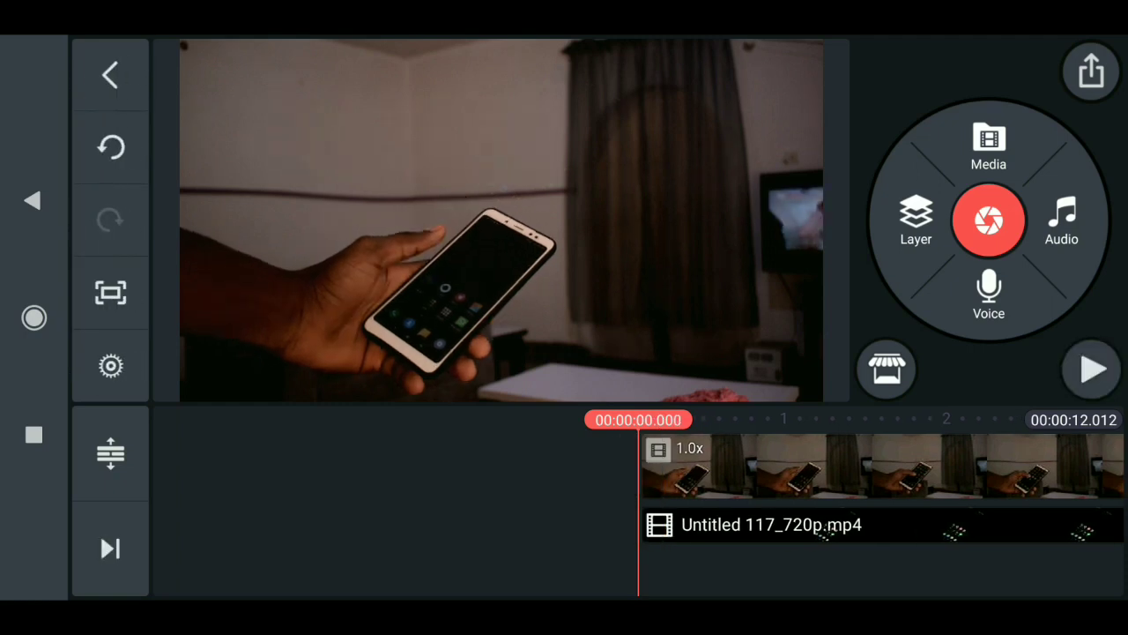
left_click(1091, 369)
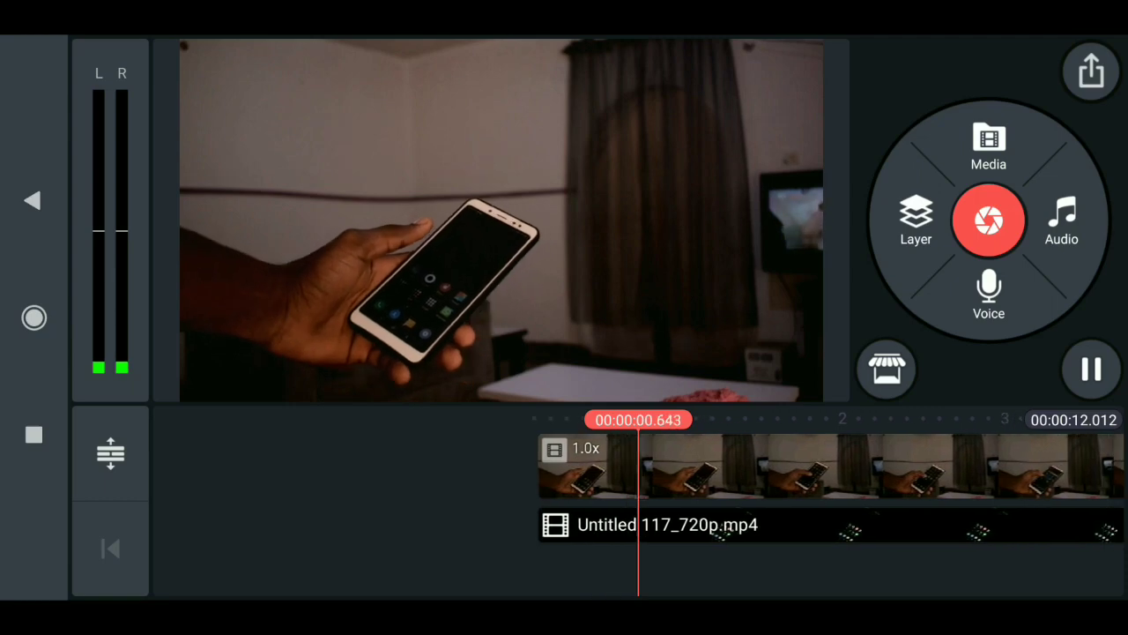
Shorten the fade-in to 1.5 seconds, then pause and return to the video start
left_click(776, 524)
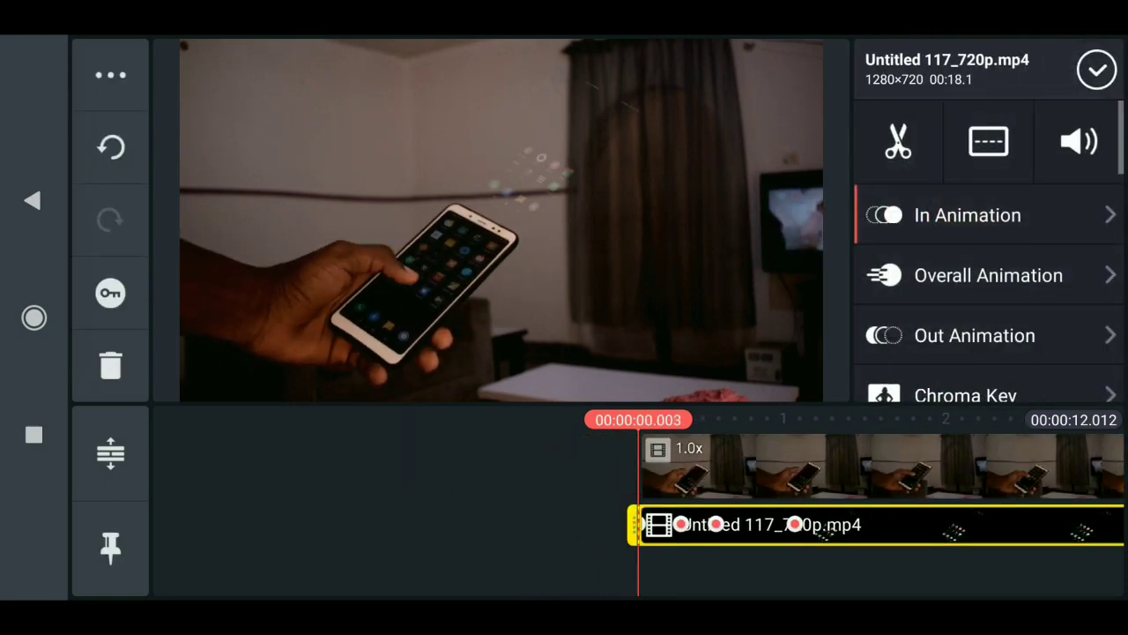
left_click(967, 214)
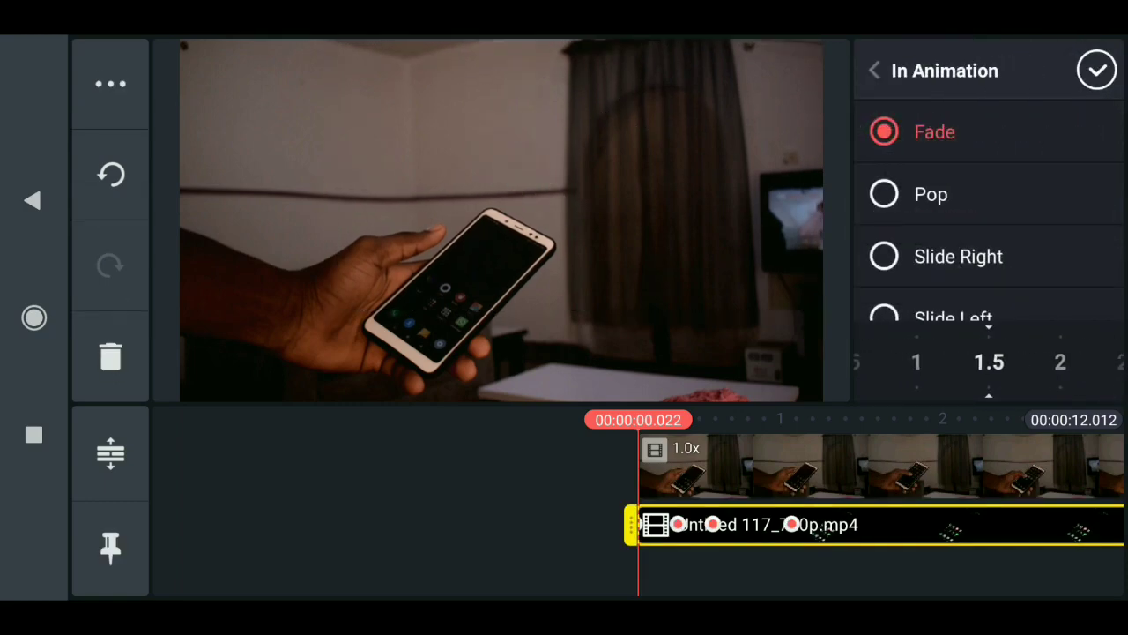
left_click(1096, 70)
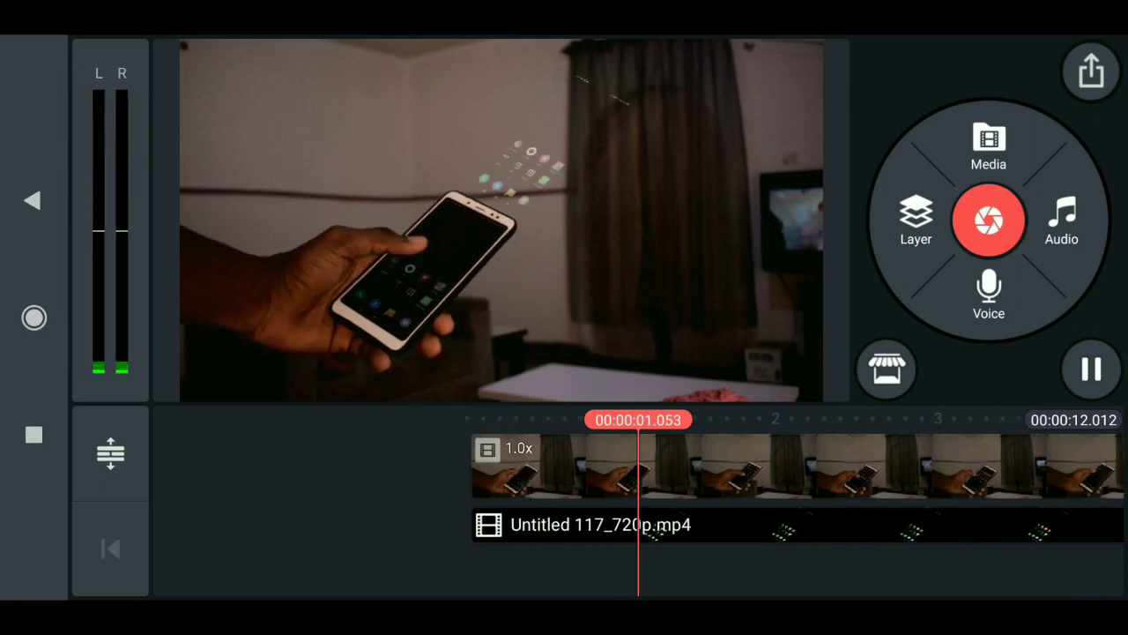
left_click(1091, 369)
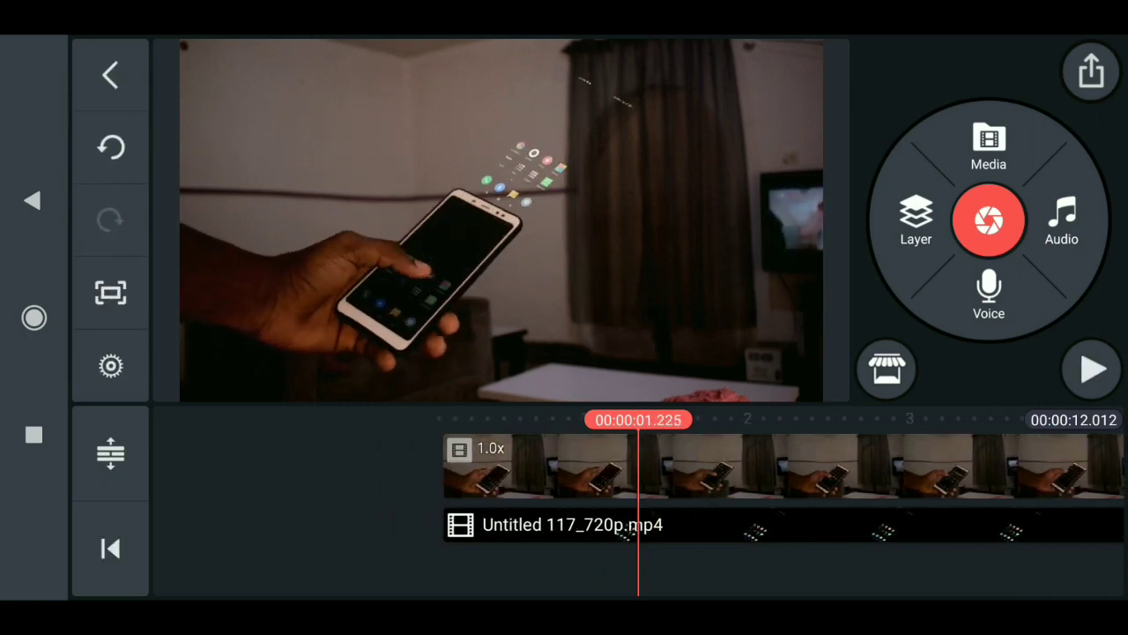
left_click(110, 548)
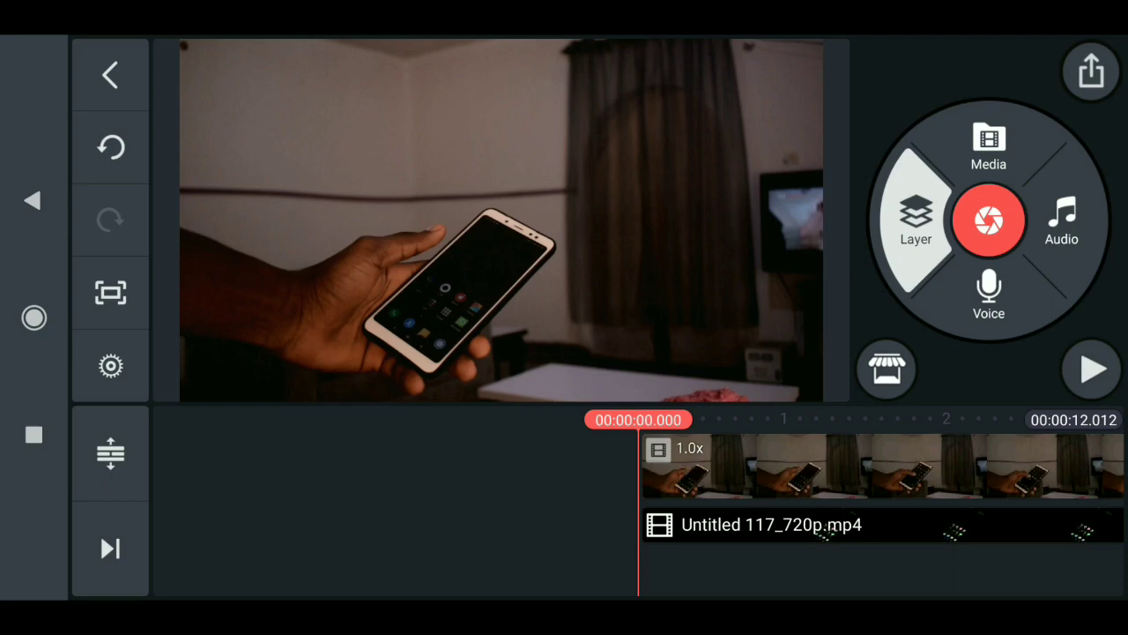
Add a Cinematic Frames letterbox sticker, preview it, and bring up the export settings
left_click(916, 221)
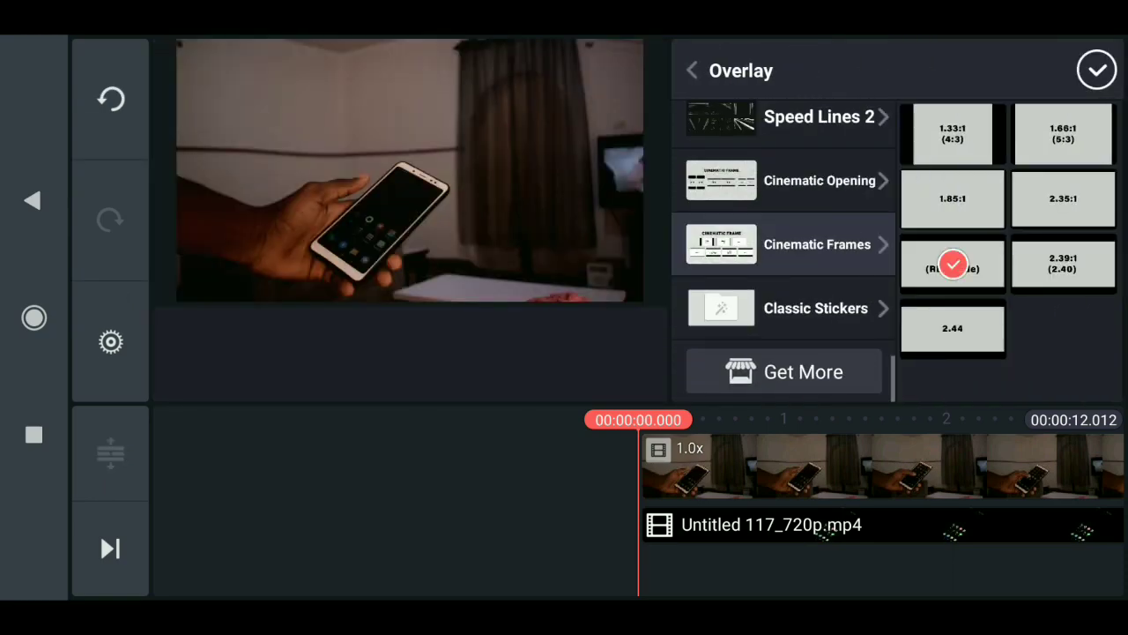
left_click(817, 244)
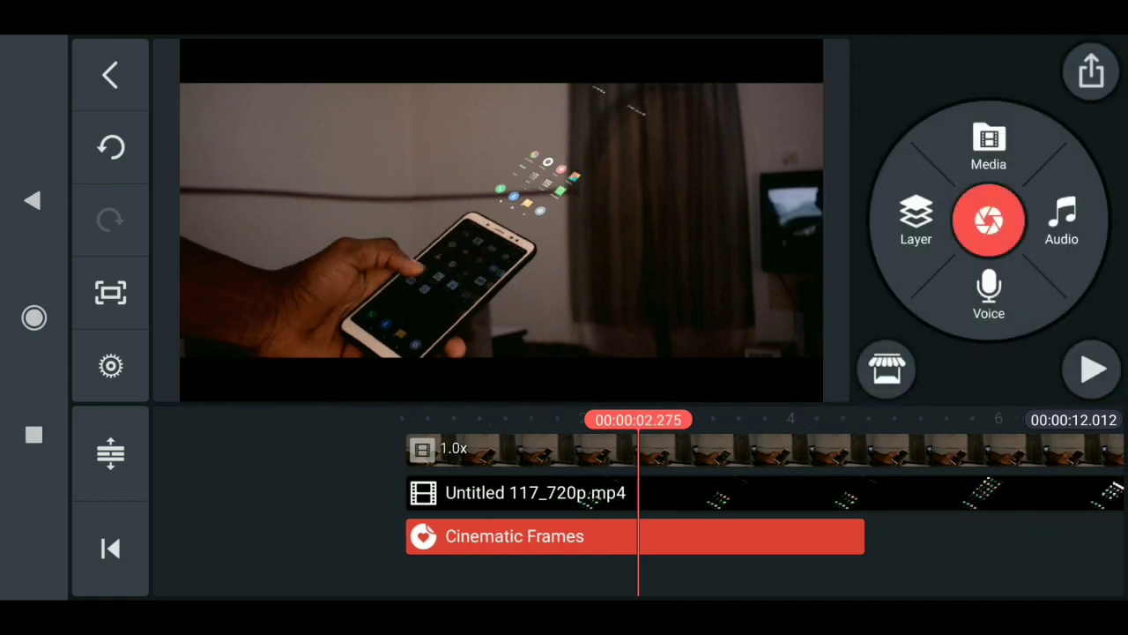
left_click(516, 536)
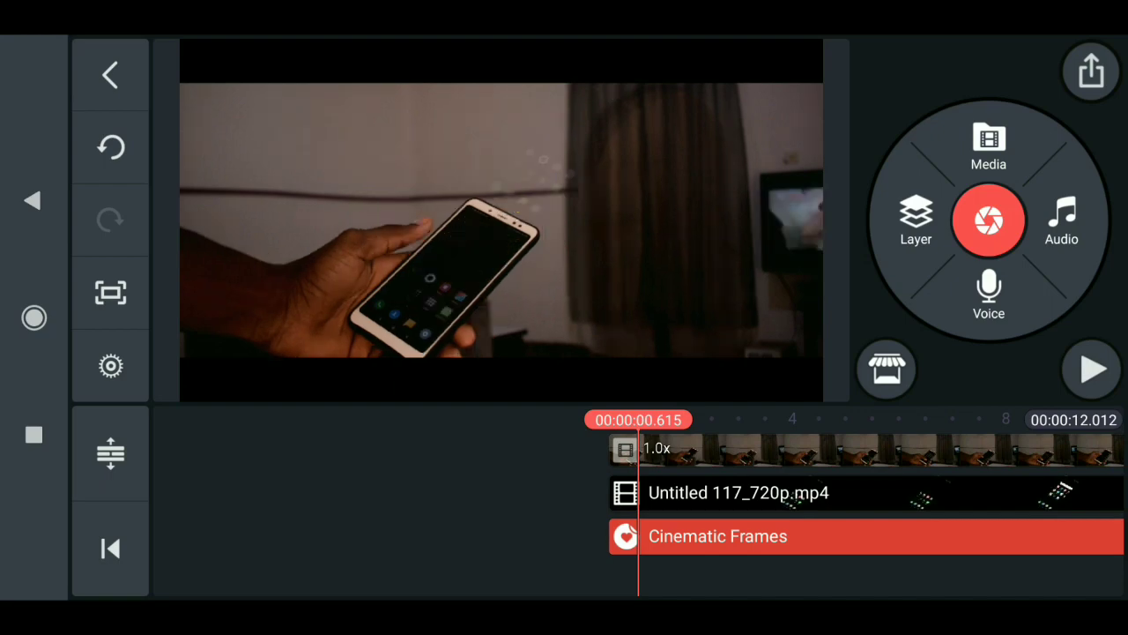
left_click(1091, 70)
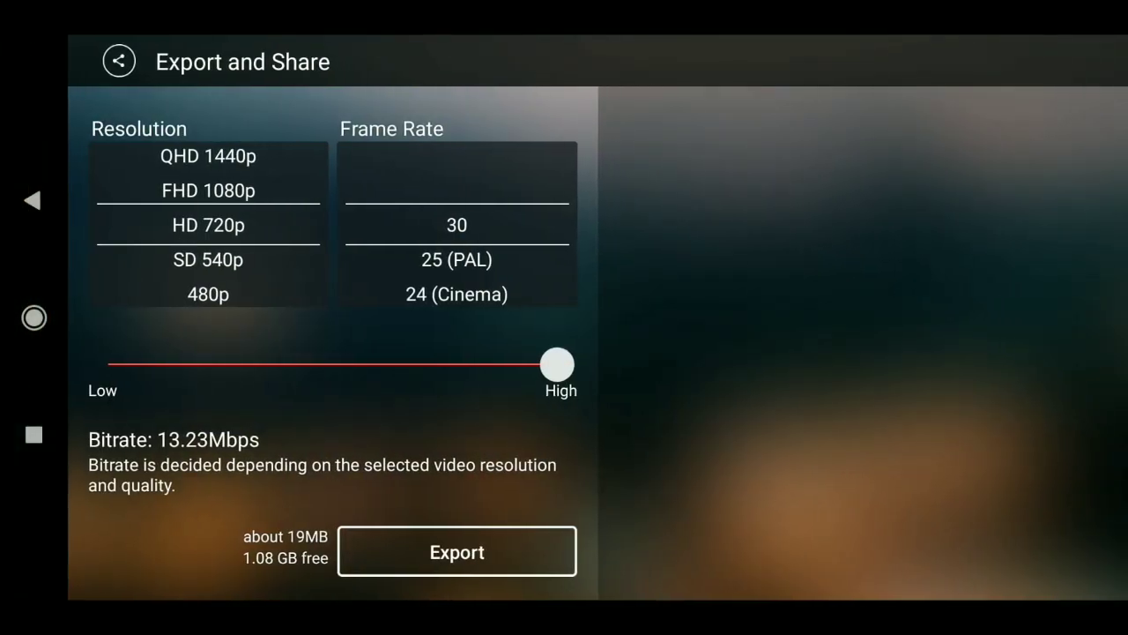